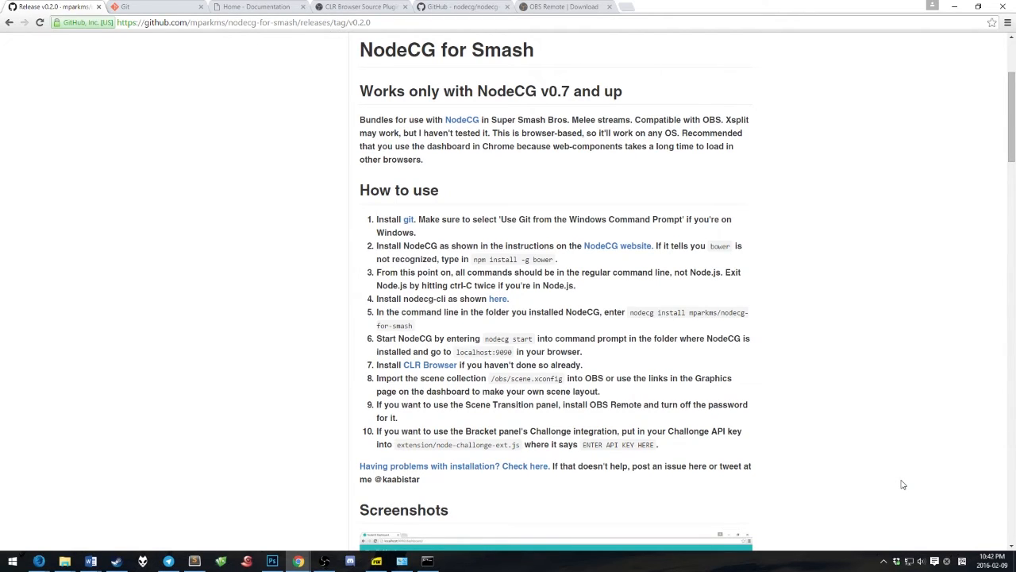
mouse_move(219, 97)
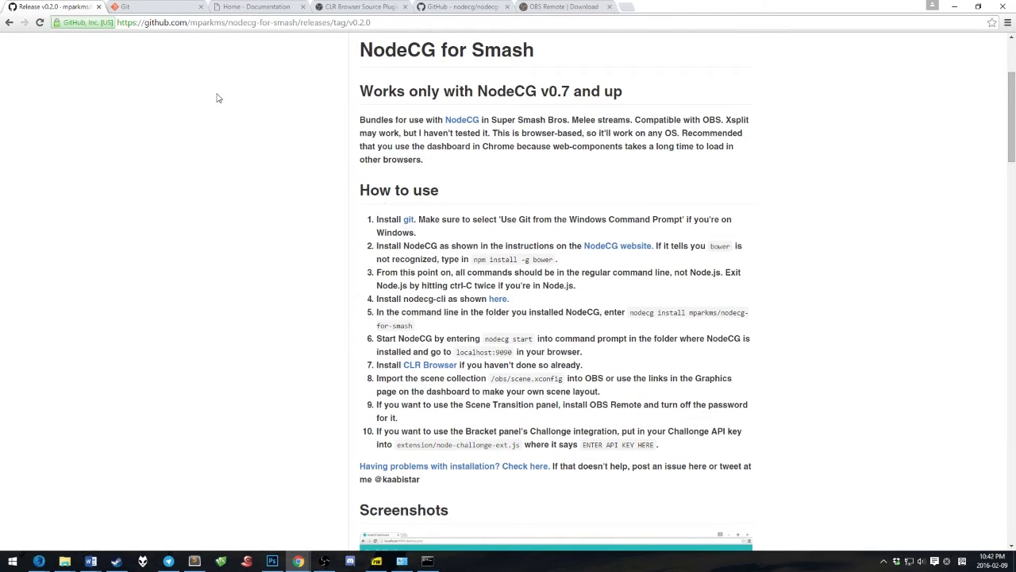
Show the Desktop folder and launch the Git installer sitting on it, allowing its changes
click(156, 6)
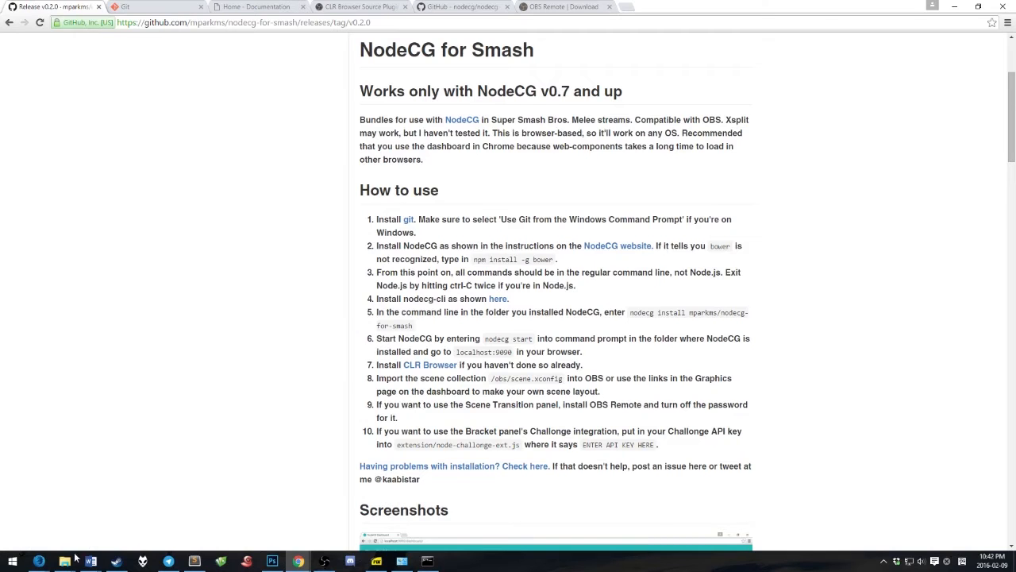
click(64, 563)
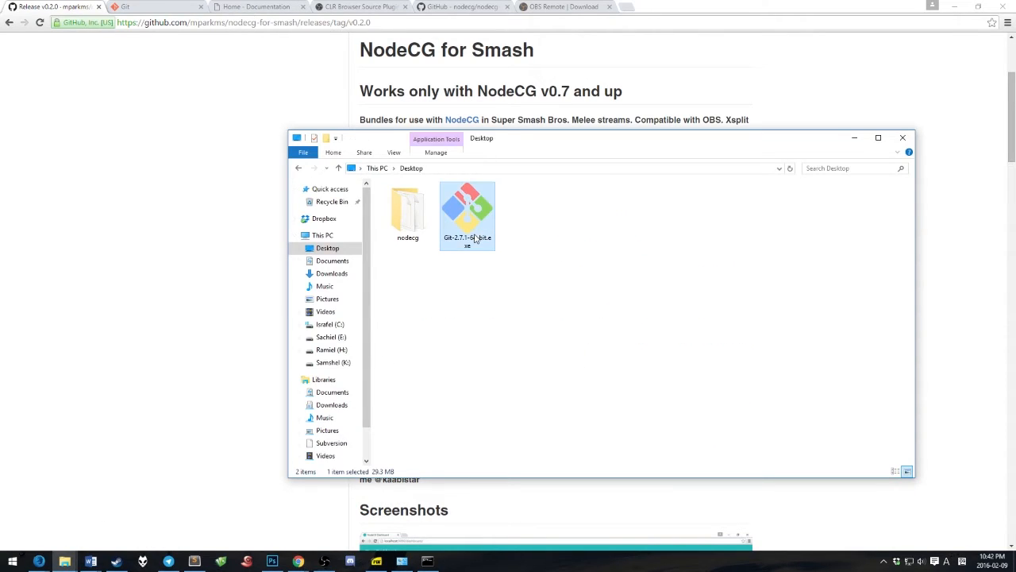
double_click(466, 216)
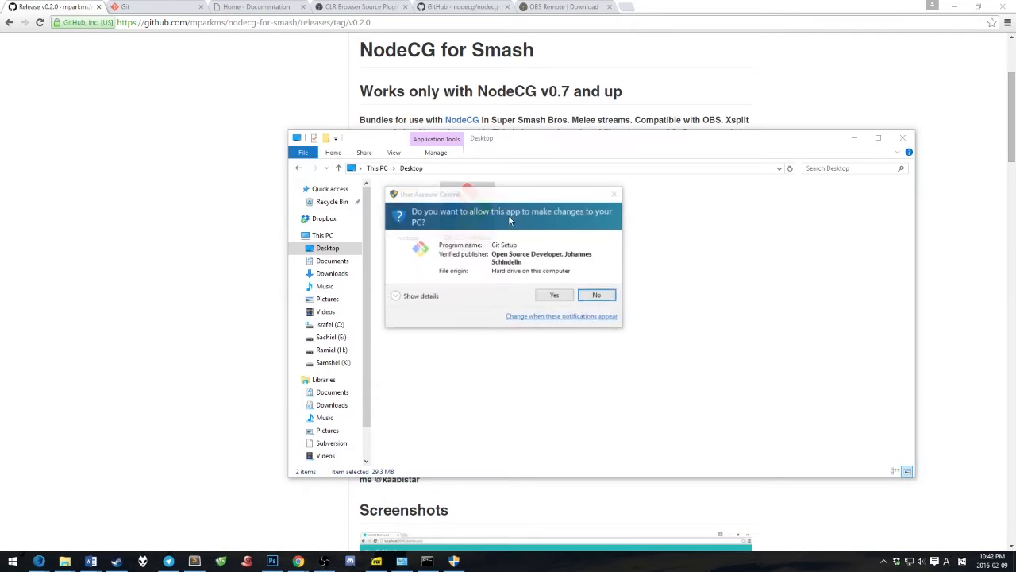
click(552, 294)
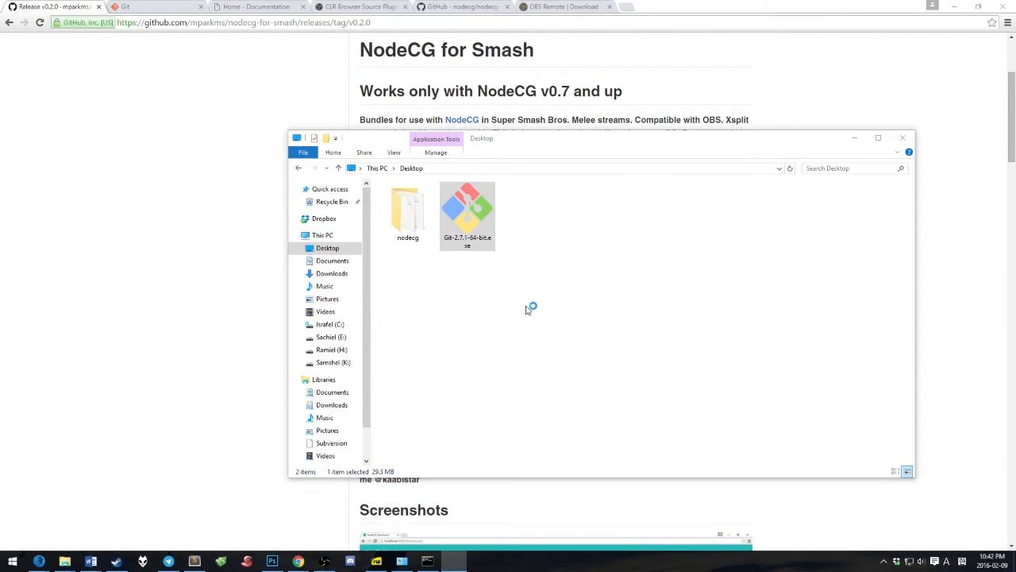
double_click(467, 209)
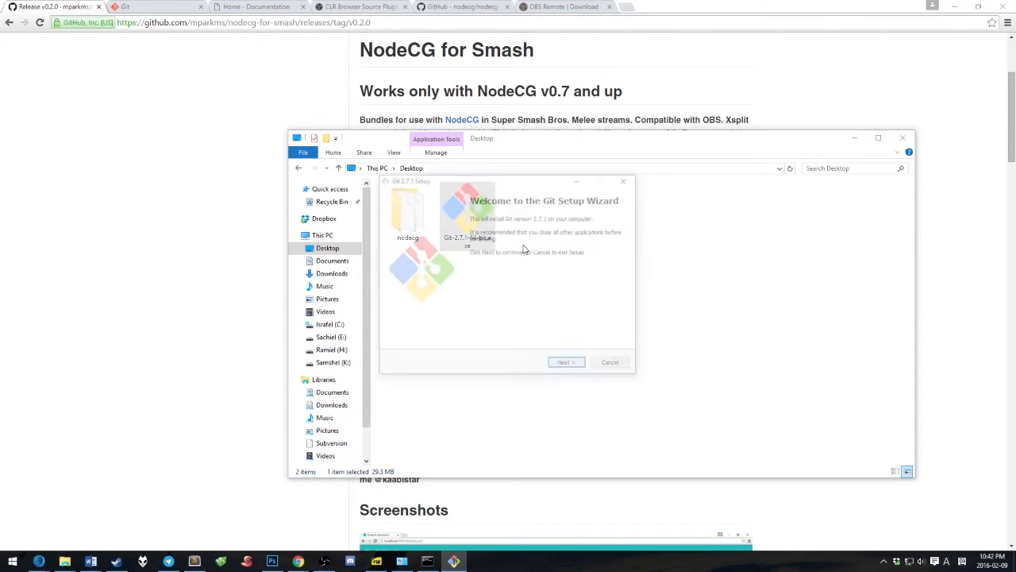
Step through the Git setup welcome, then abandon it and return to the NodeCG Installation docs
click(566, 362)
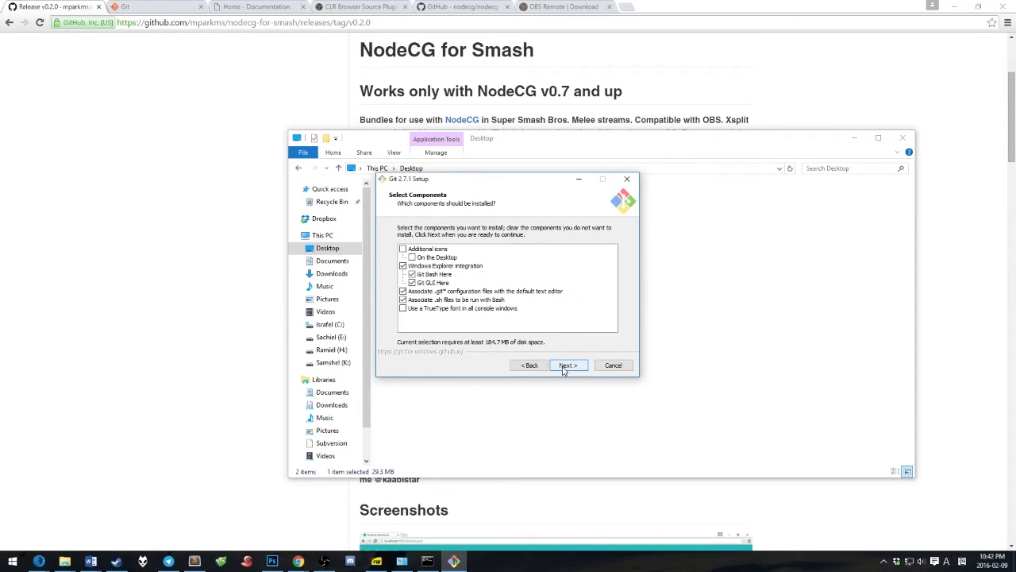
click(567, 363)
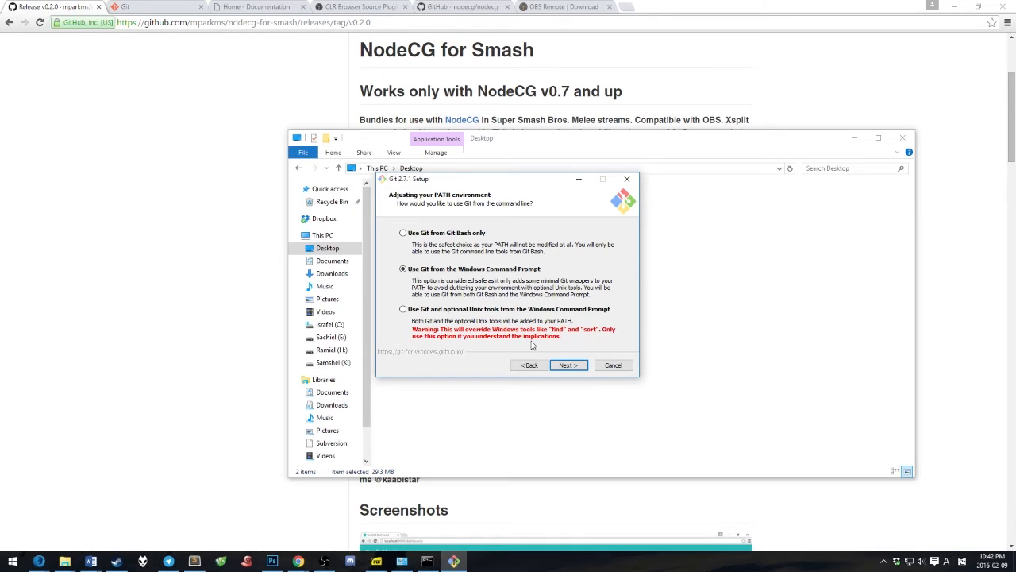
click(613, 363)
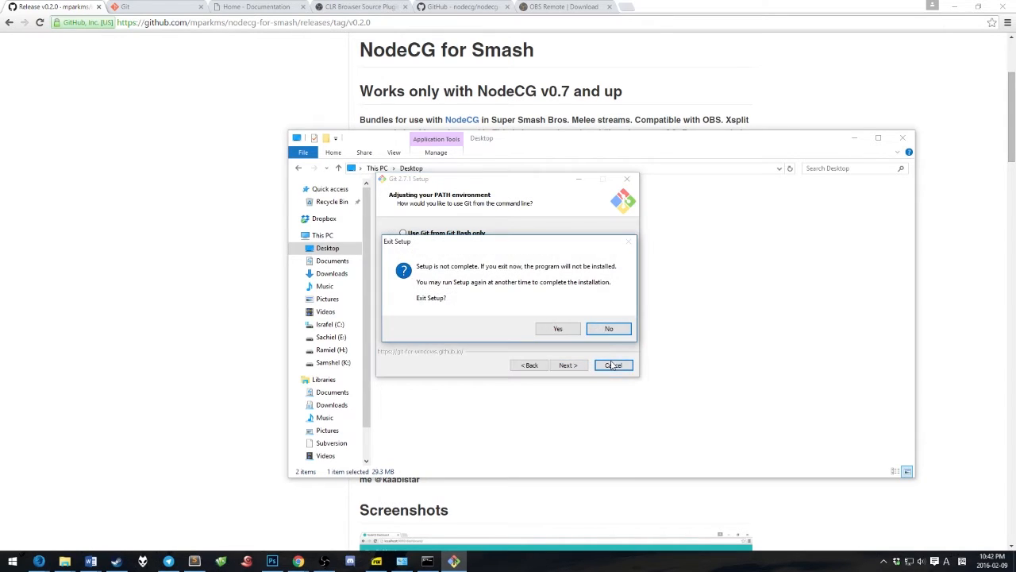
click(557, 328)
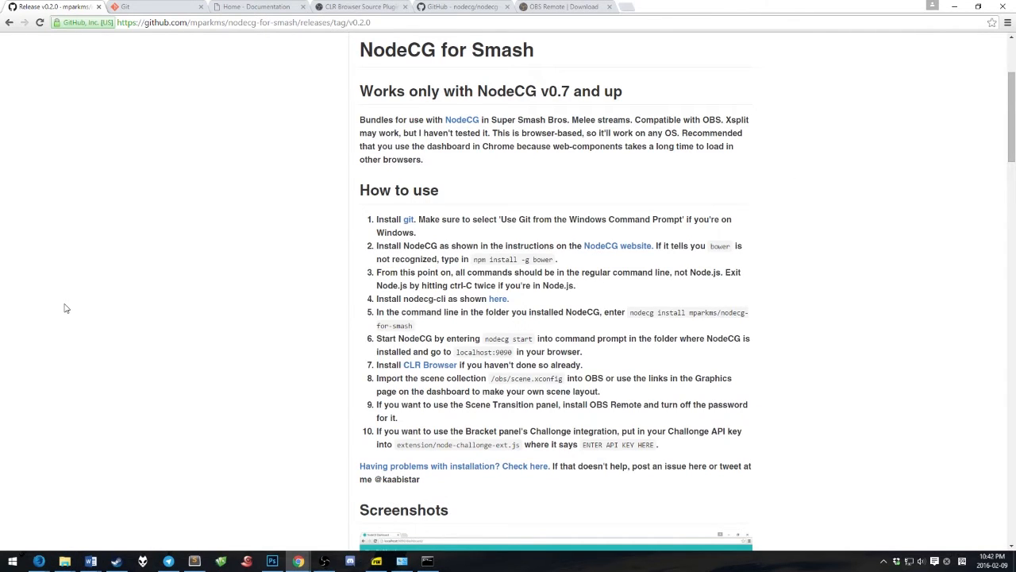
mouse_move(445, 248)
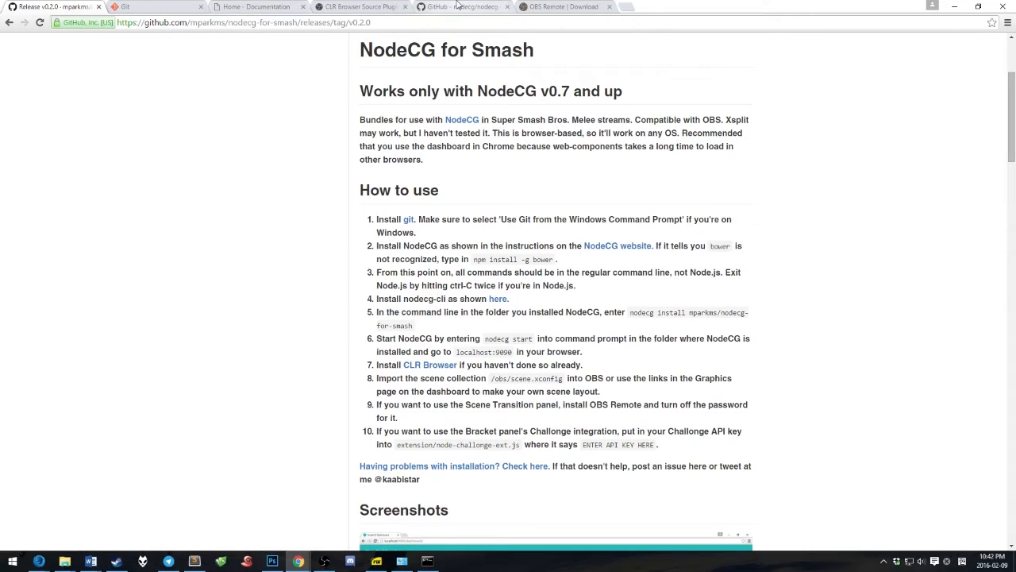
click(257, 6)
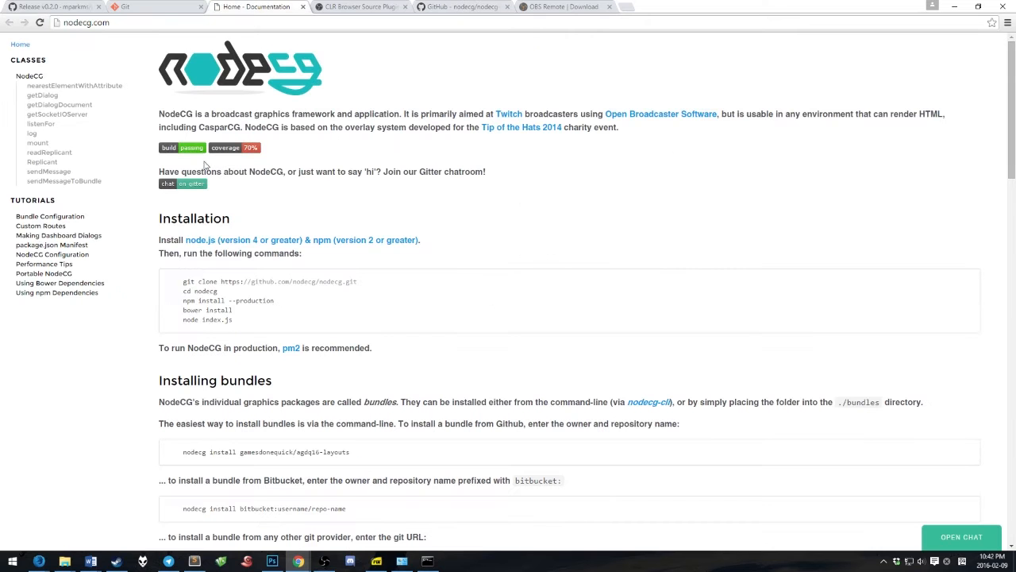
drag(183, 281, 232, 321)
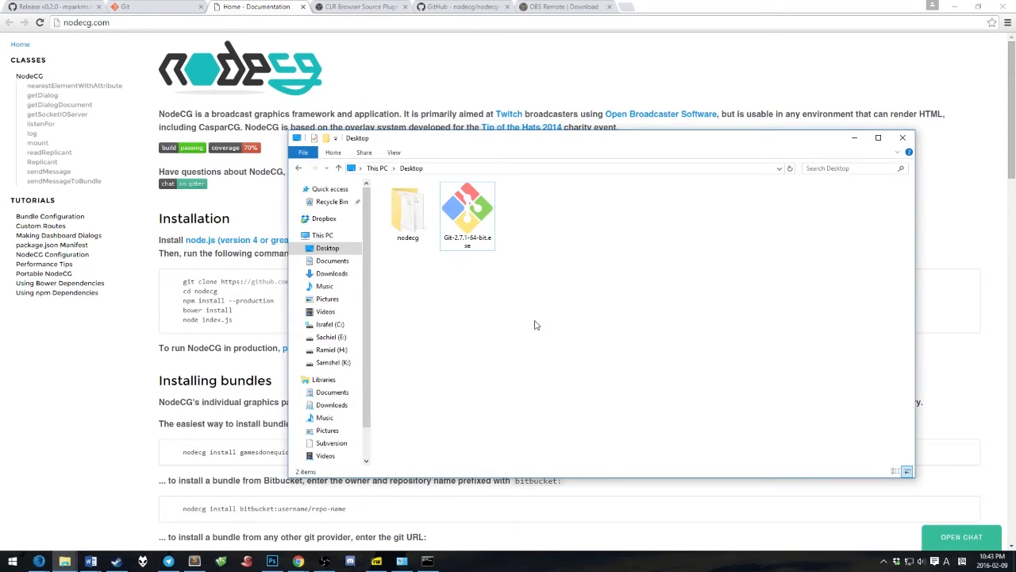
mouse_move(524, 331)
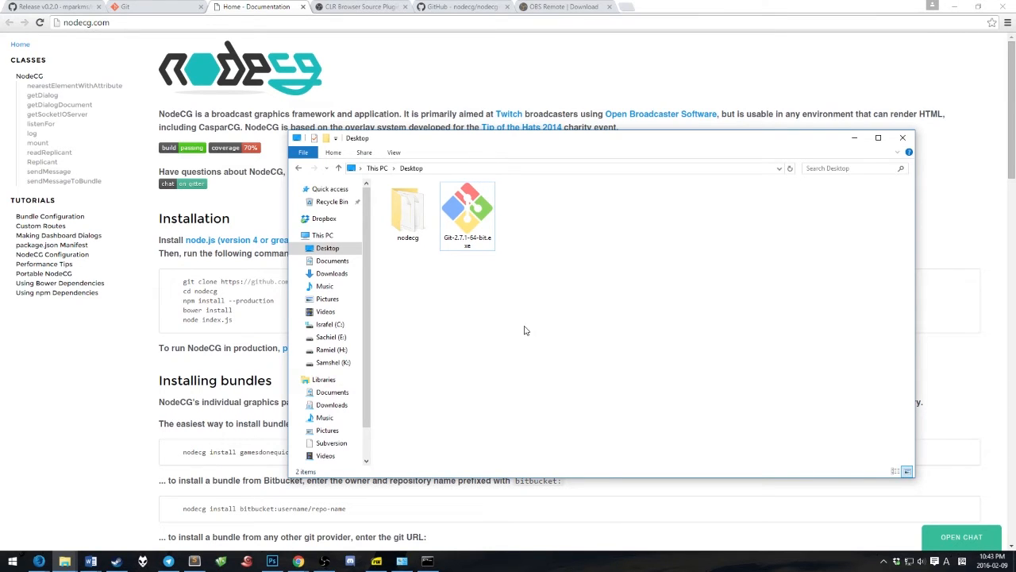
Open a command prompt at the Desktop folder and set it beside the install steps
right_click(524, 331)
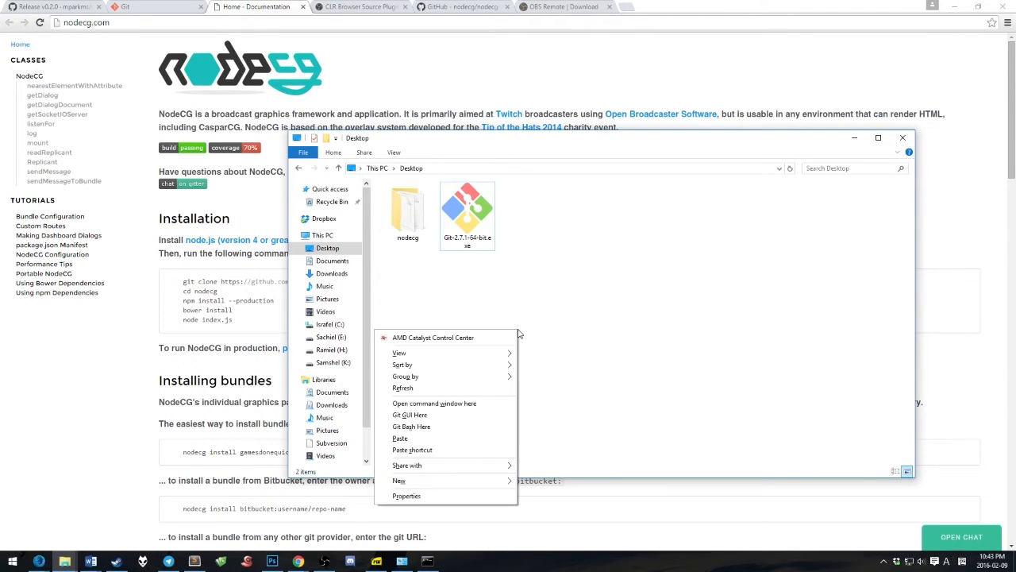
click(435, 404)
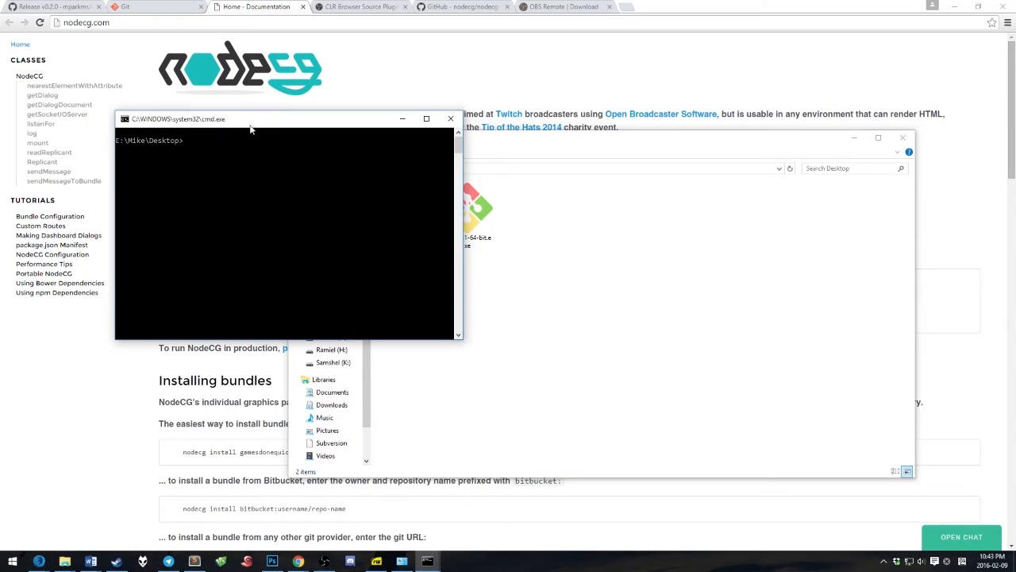
drag(277, 117, 643, 134)
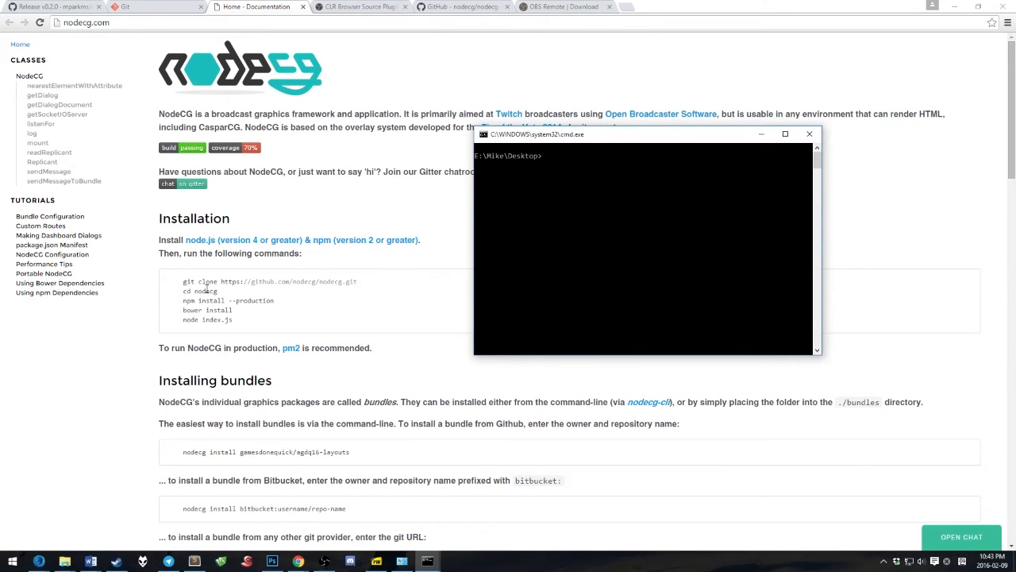
mouse_move(416, 286)
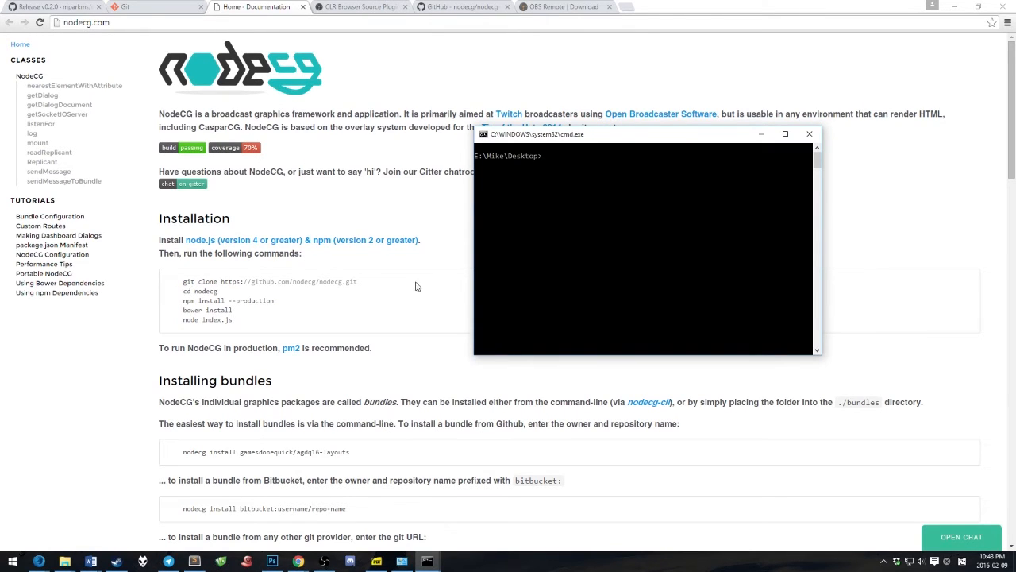
mouse_move(178, 297)
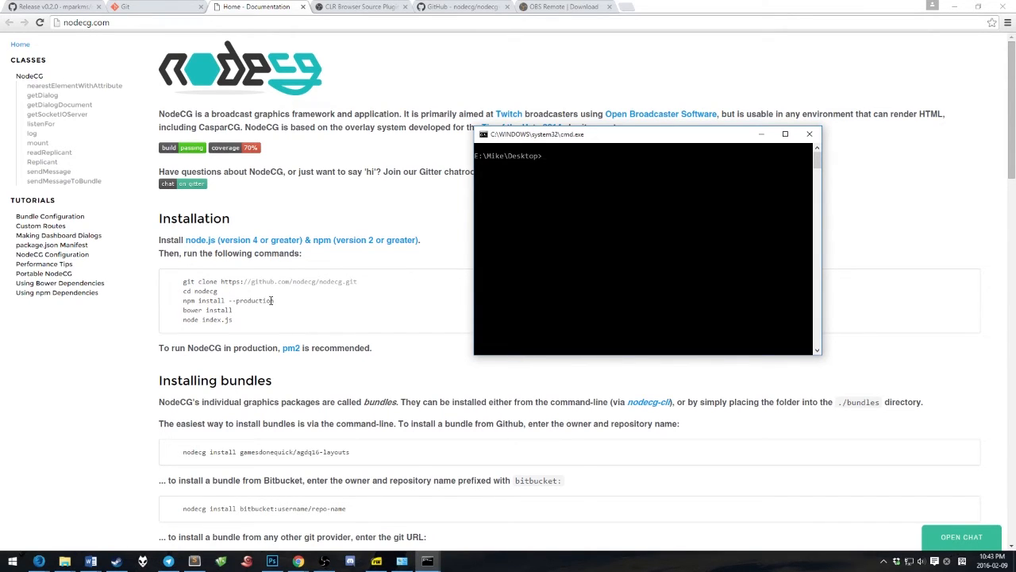
mouse_move(248, 315)
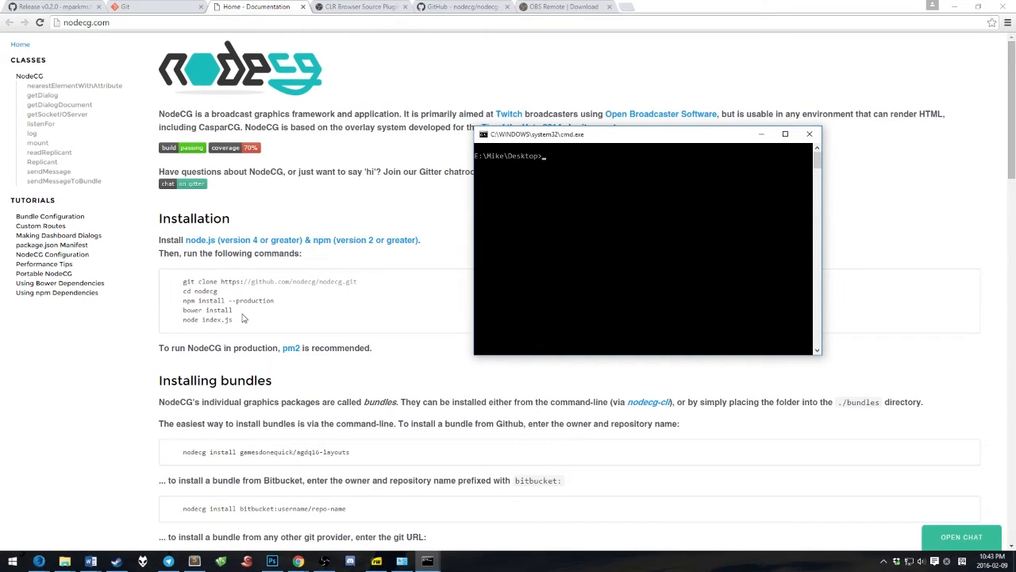
Move into the nodecg folder with cd nodecg and run node index.js to start NodeCG
text(npm instal)
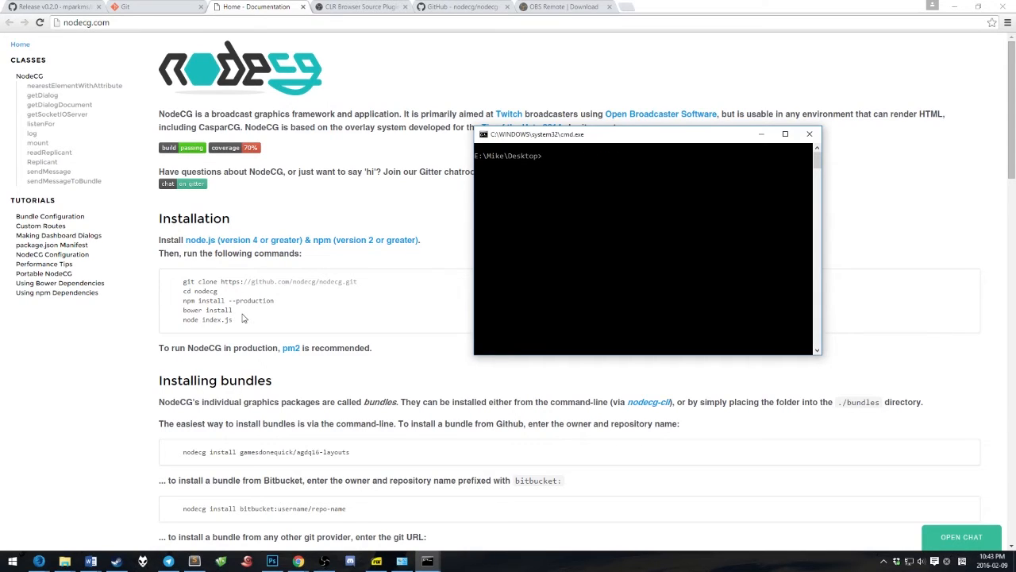
text(node index)
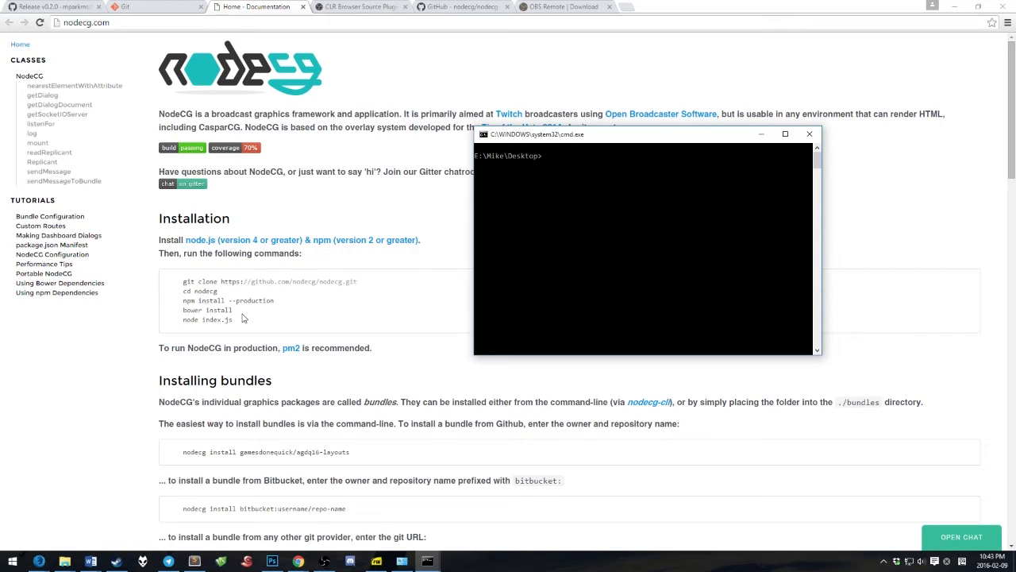
text(cd nodecg)
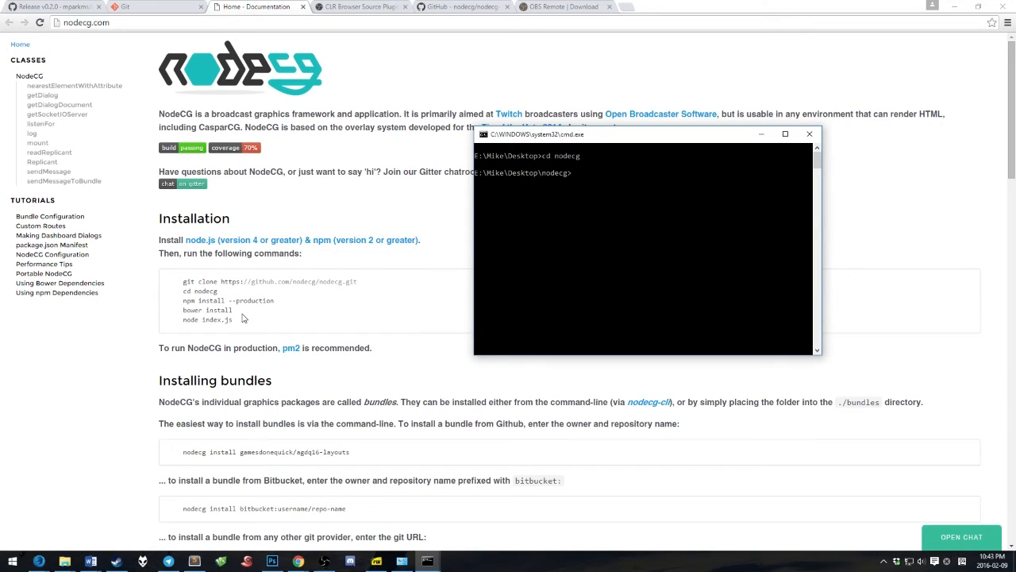
text(node index.js)
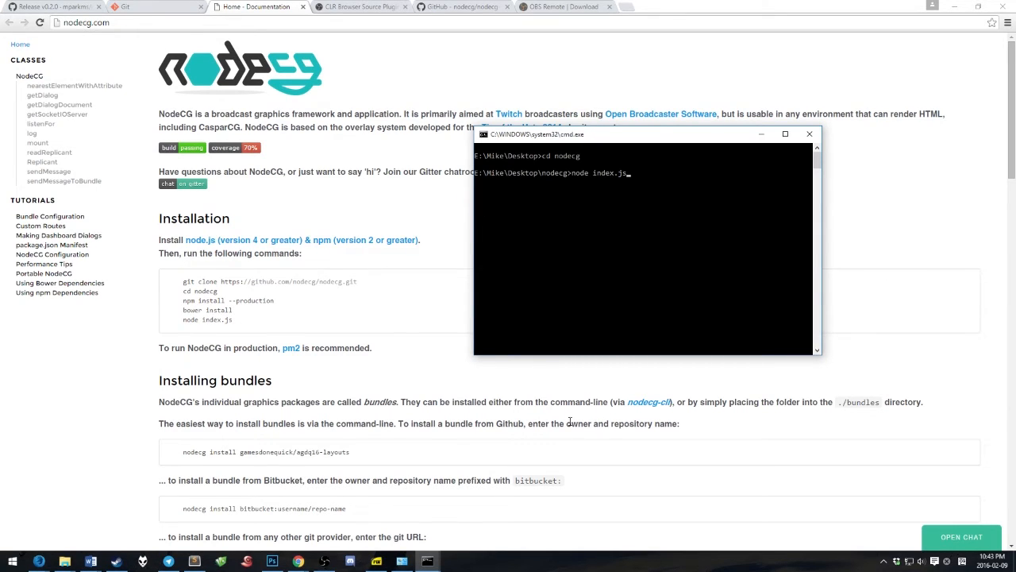
mouse_move(626, 454)
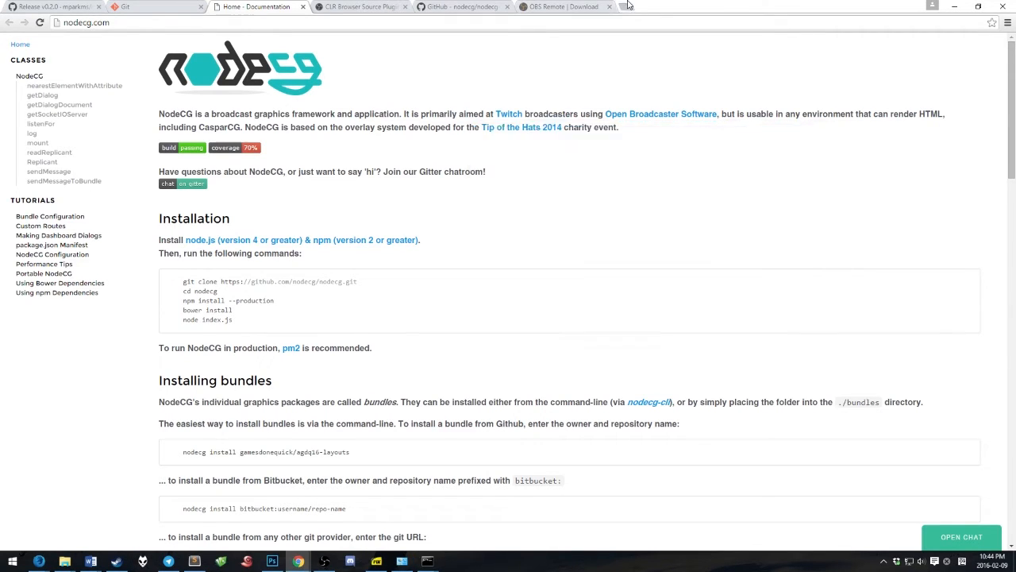
View the empty dashboard at localhost:9090, then return to the nodecg-cli instructions
click(644, 6)
text(localhost:9090/dashboard/)
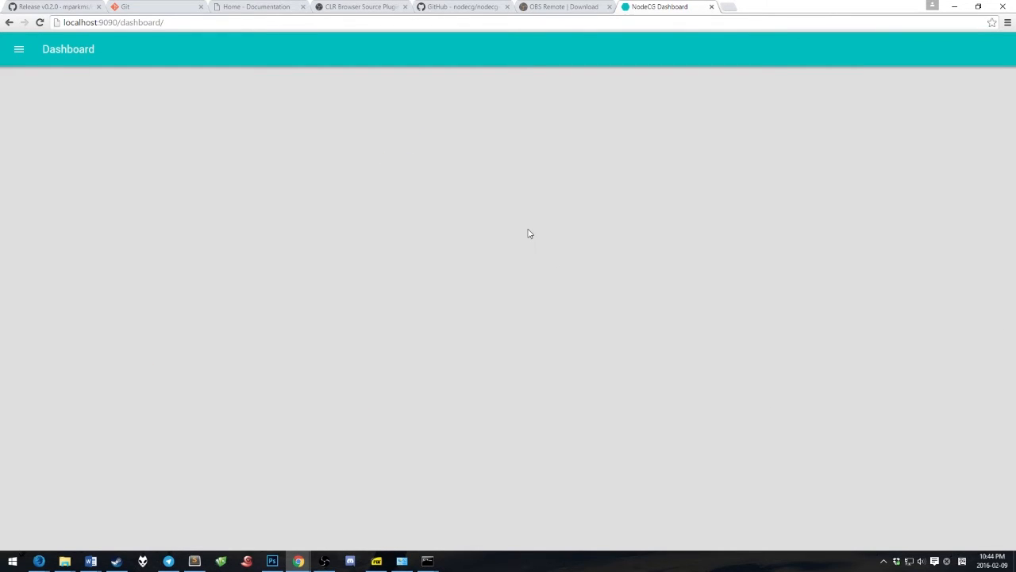
click(254, 6)
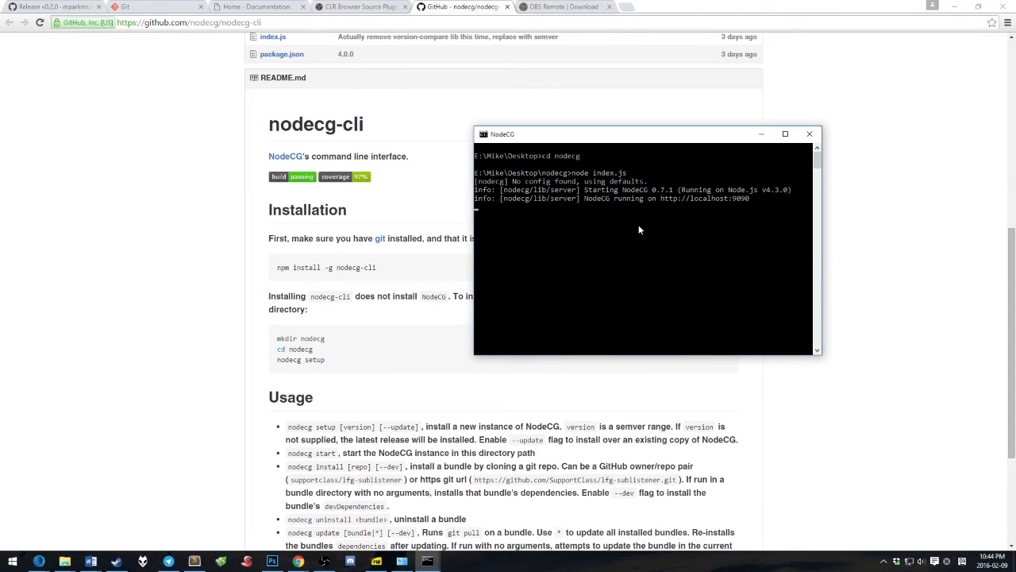
mouse_move(654, 232)
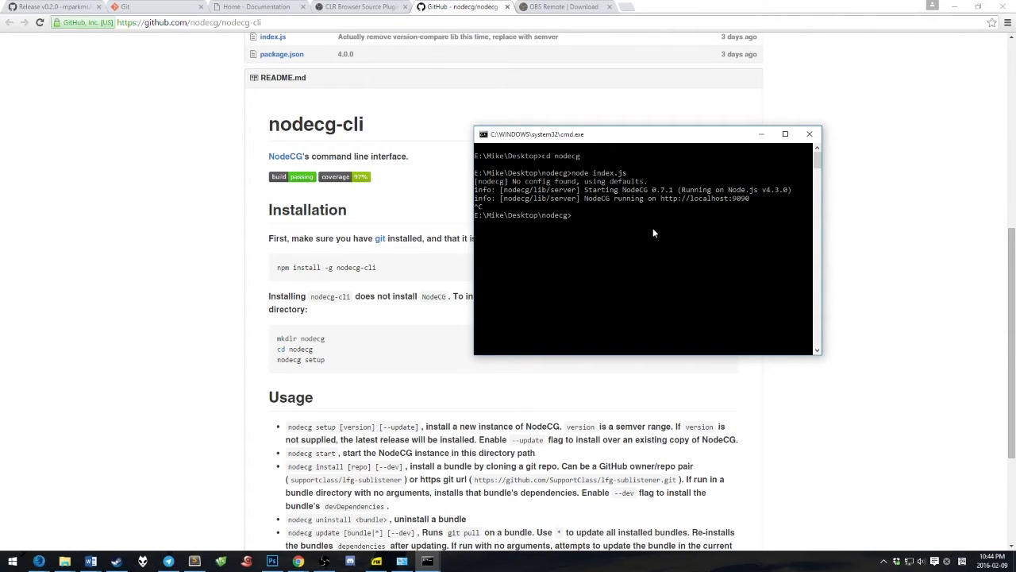
Install the command-line tool with npm install -g nodecg-cli
text(npm install -g nodecg-c)
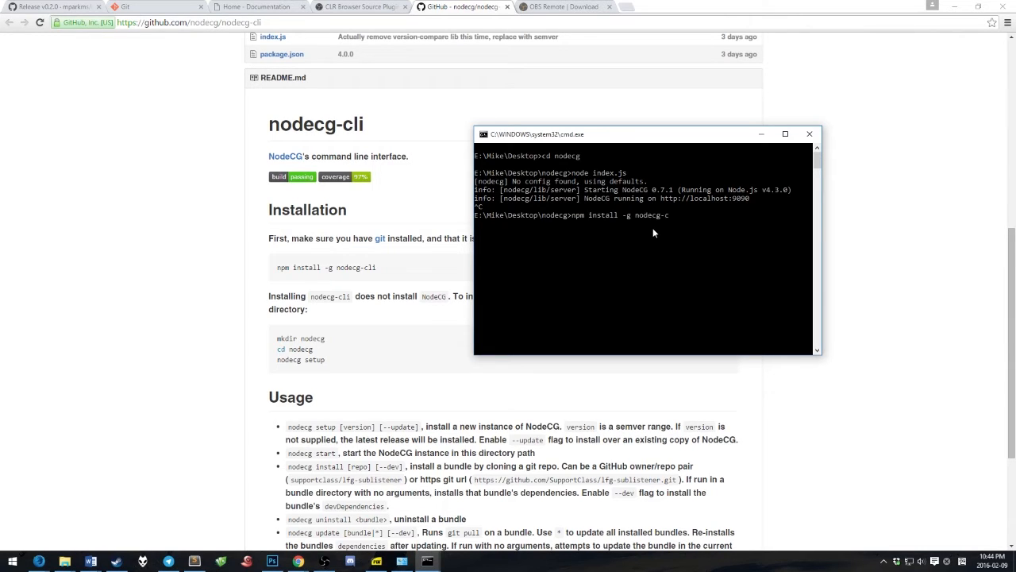
key(BackSpace)
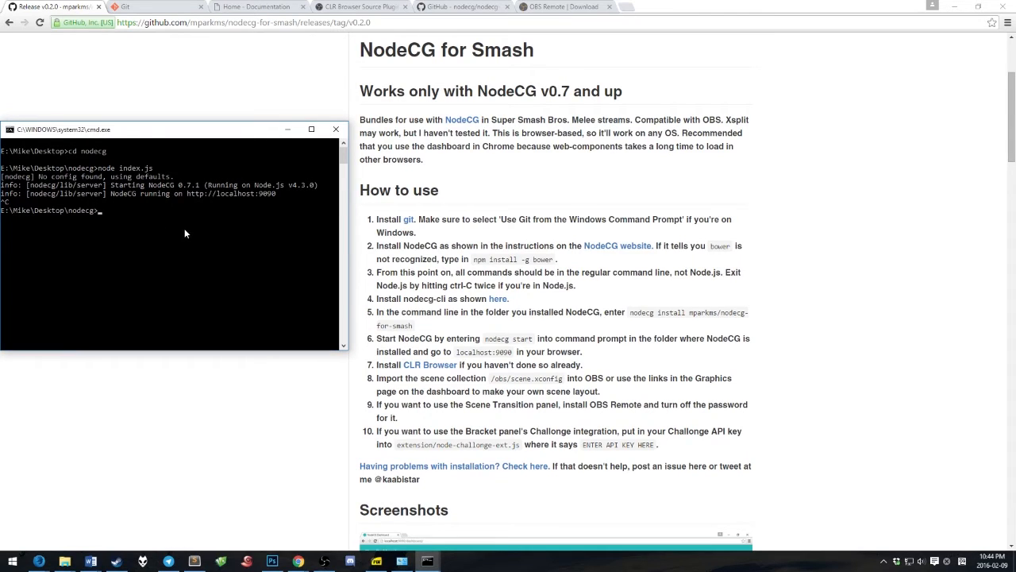
Enter nodecg install mparkms/nodecg-for-smash and start NodeCG on localhost:9090 with nodecg start
text(nodecg install)
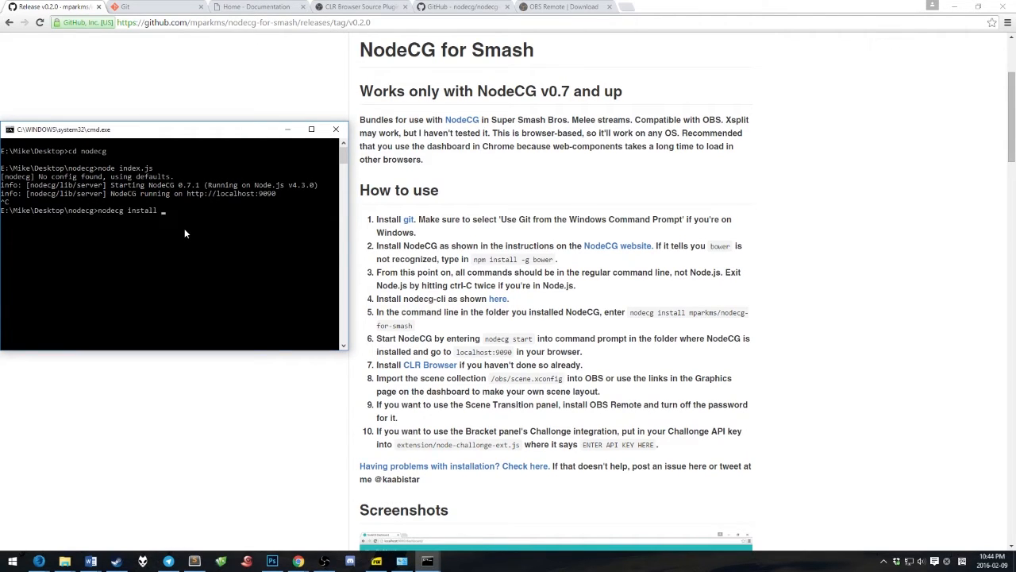
text(mparkms/nodecg-)
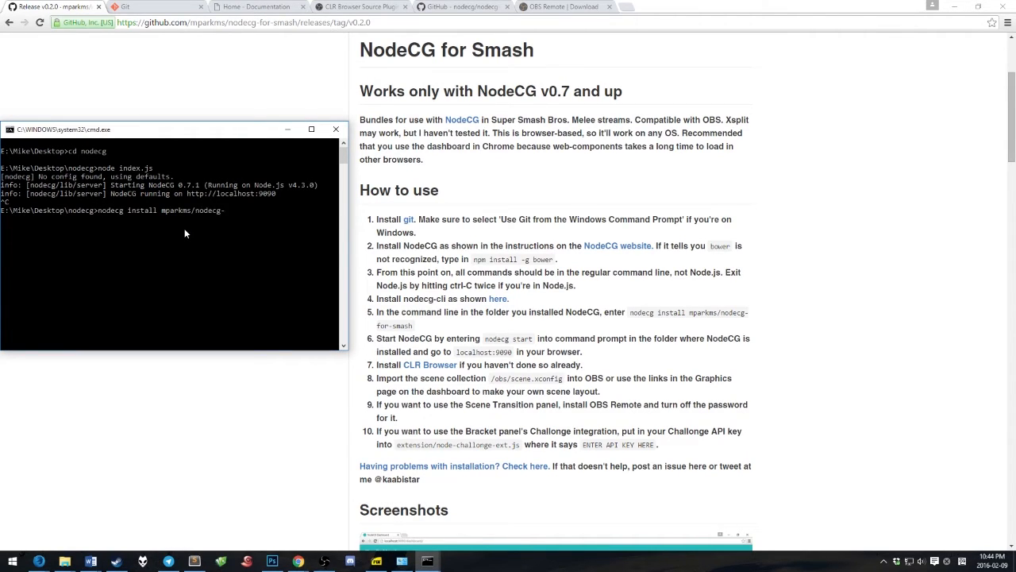
text(for-smash)
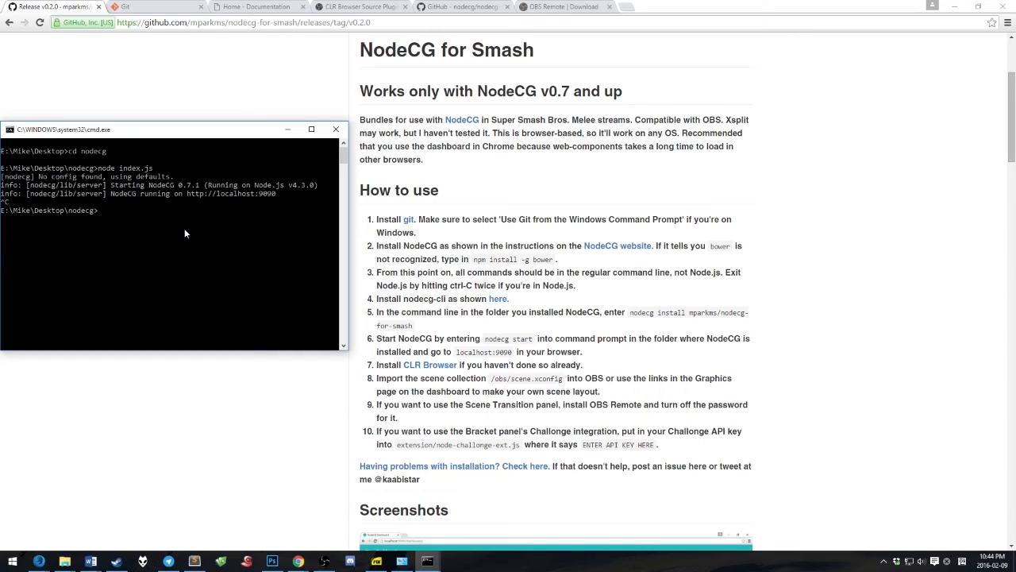
text(nodecg start)
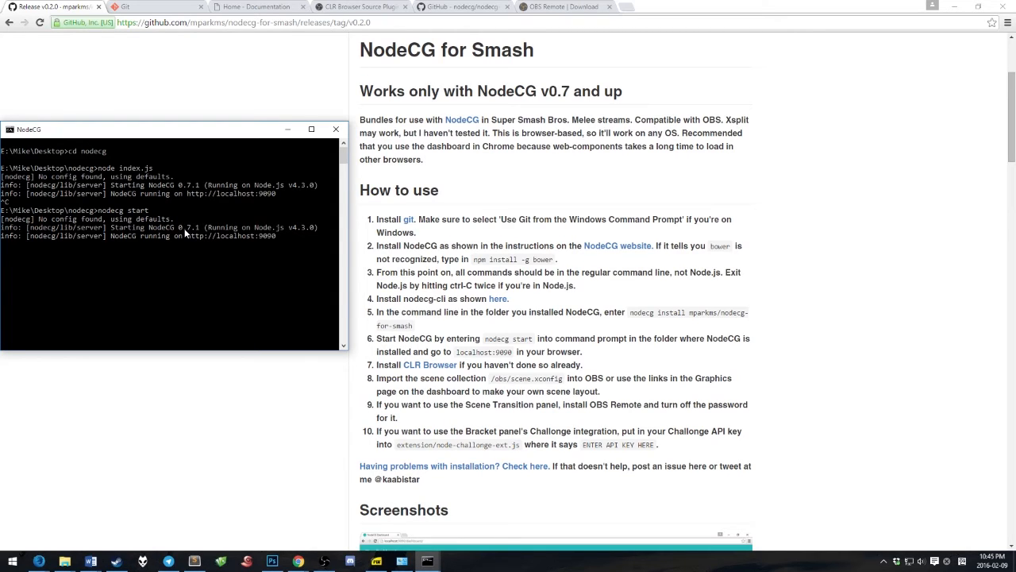
mouse_move(114, 475)
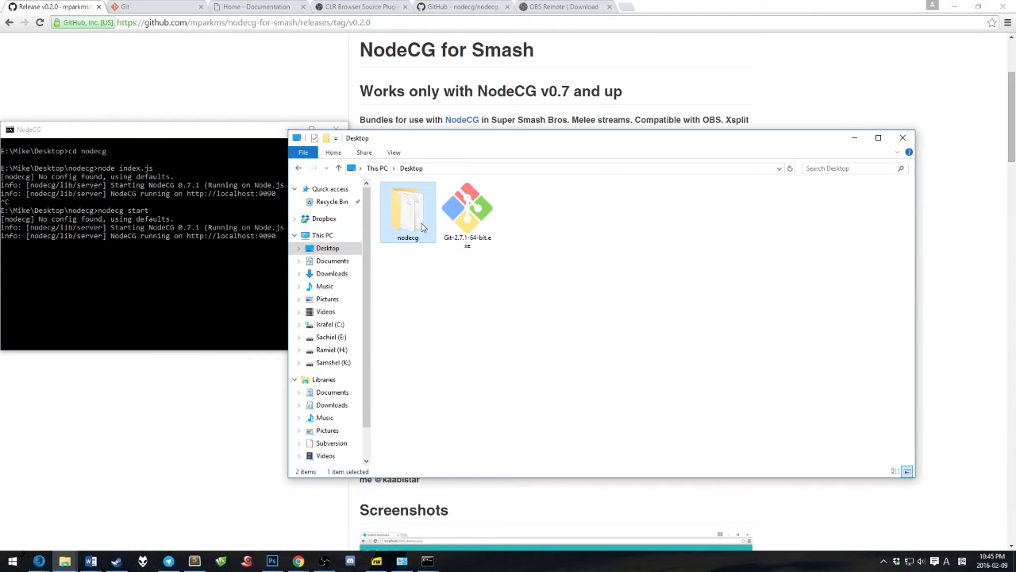
Check the Desktop\nodecg folder, then stop the running NodeCG server with Ctrl+C and Y
double_click(407, 210)
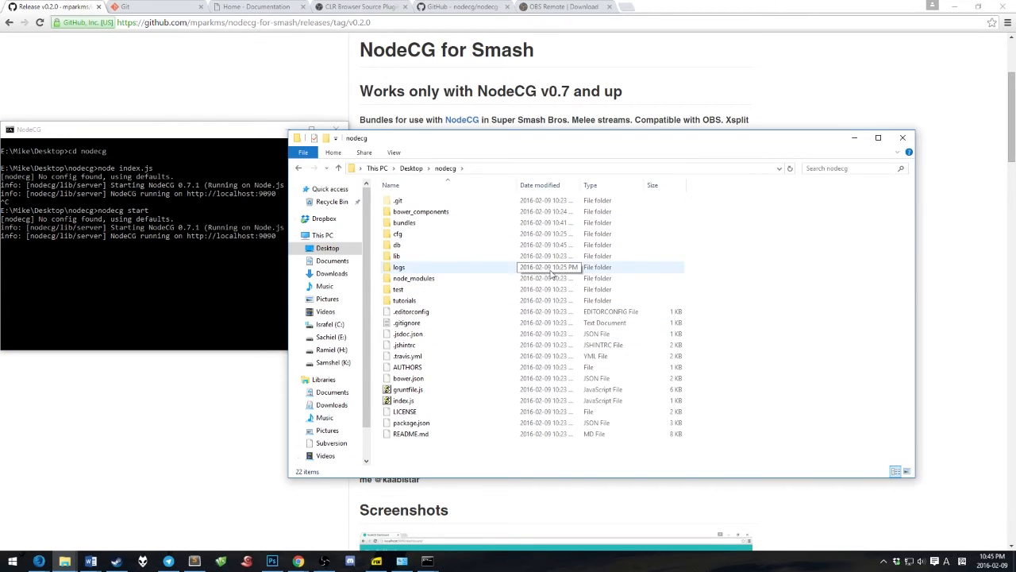
right_click(759, 310)
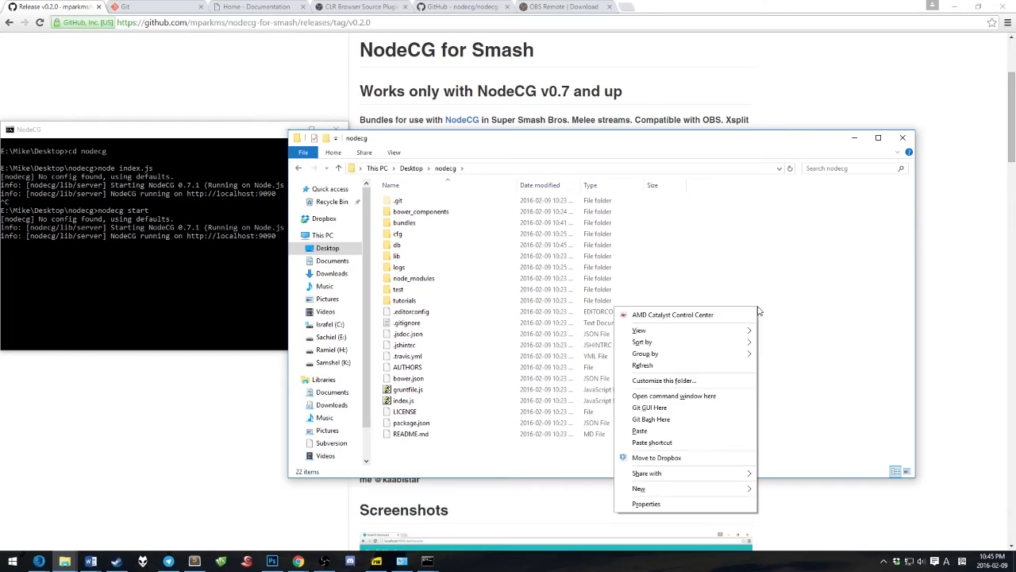
mouse_move(827, 235)
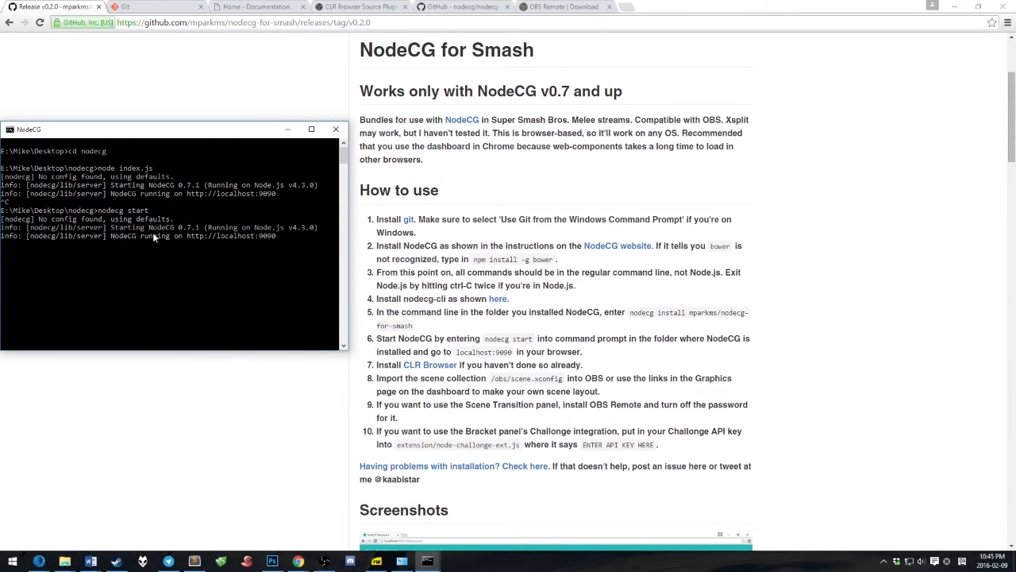
mouse_move(127, 246)
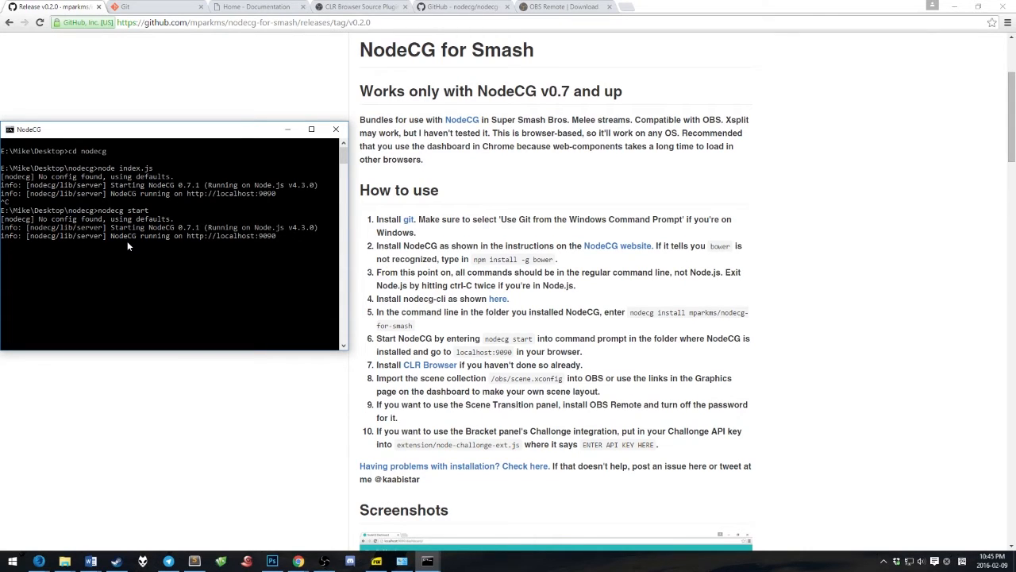
key(ctrl+c)
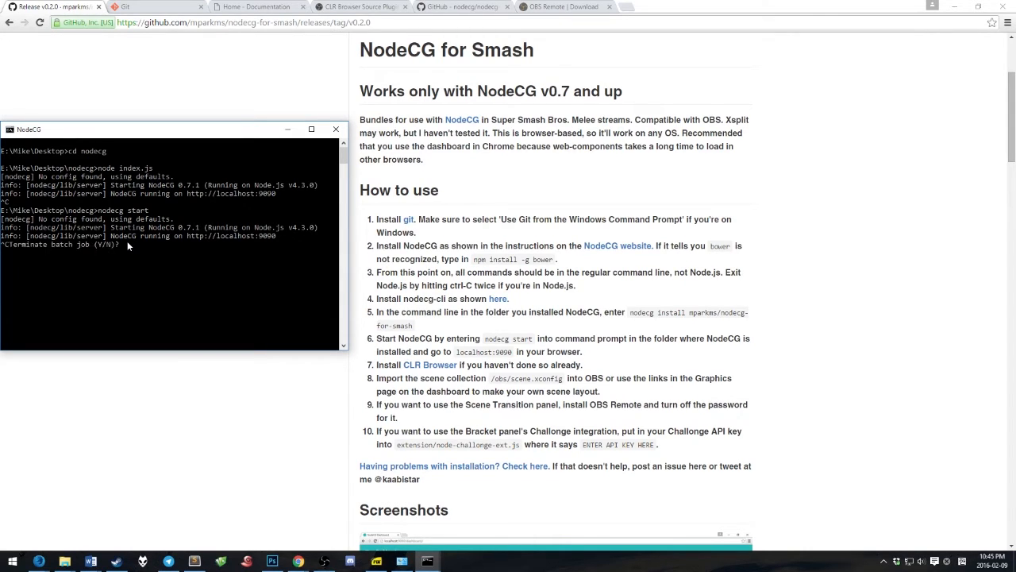
text(y)
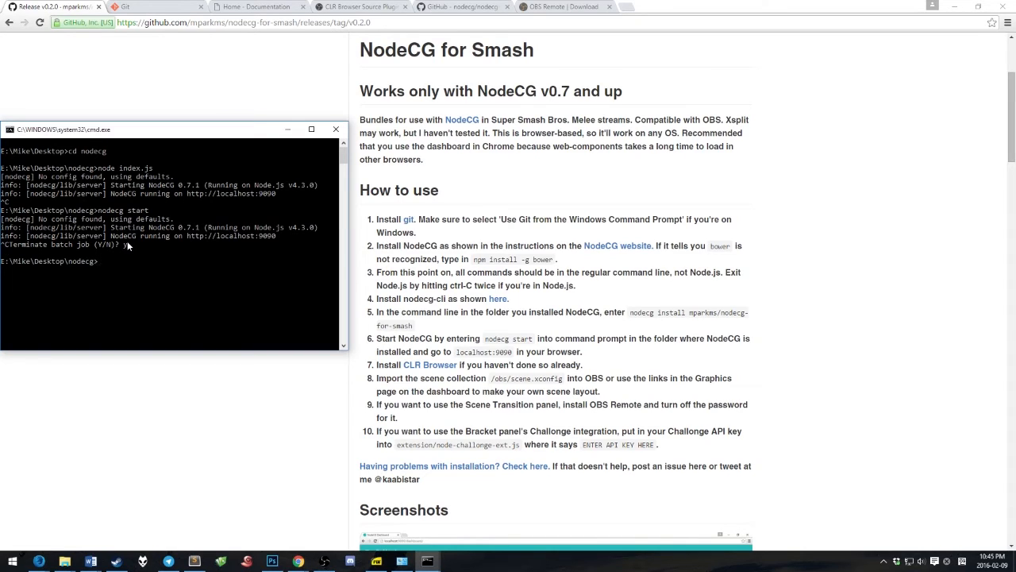
Install the mparkms/nodecg-for-smash bundle and start NodeCG again
text(nodecg install mparkms/nodecg-for-smash)
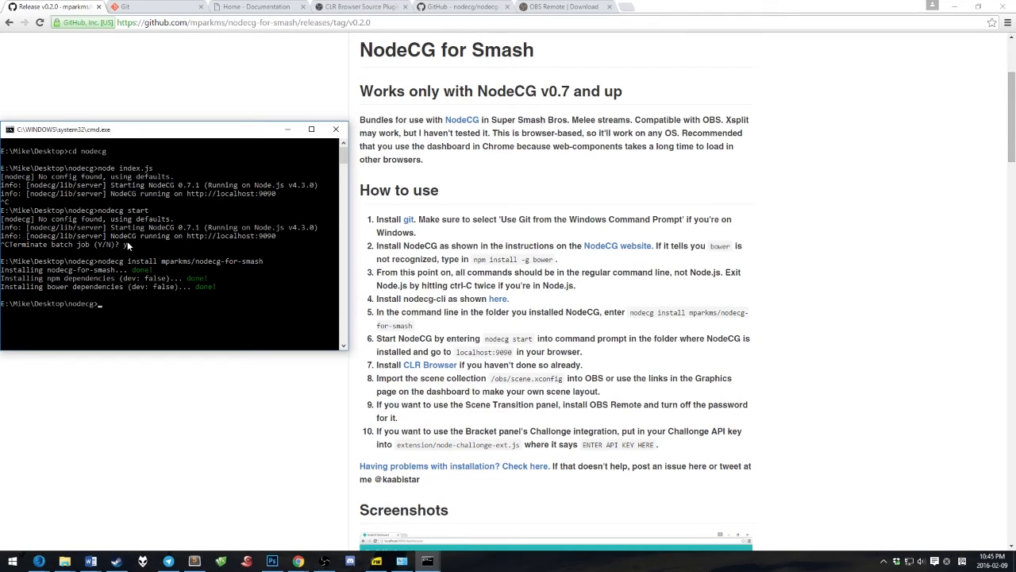
text(nodecg start)
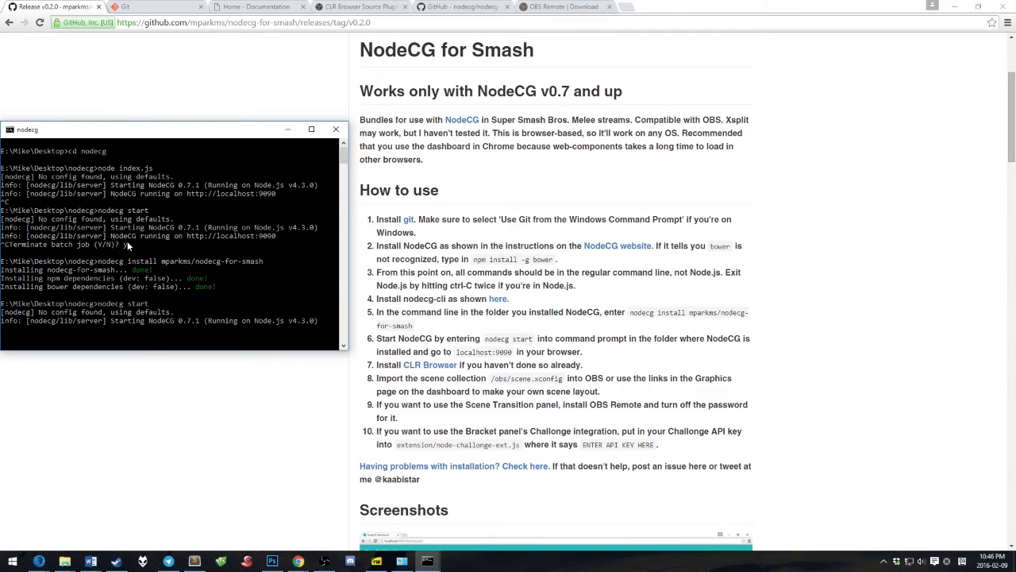
text(y)
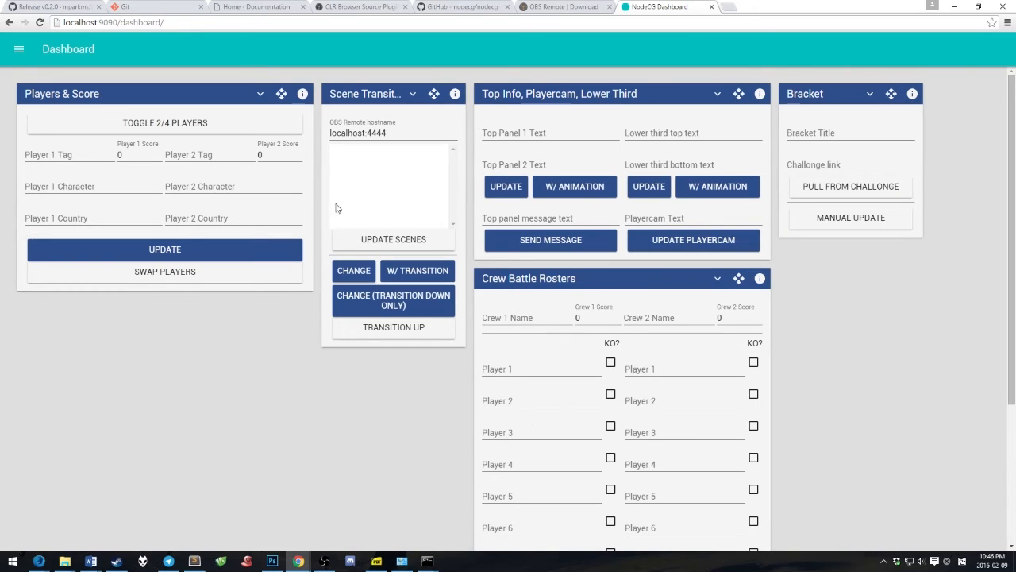
Reload the localhost:9090 dashboard to show the Players & Score and Bracket panels
click(234, 186)
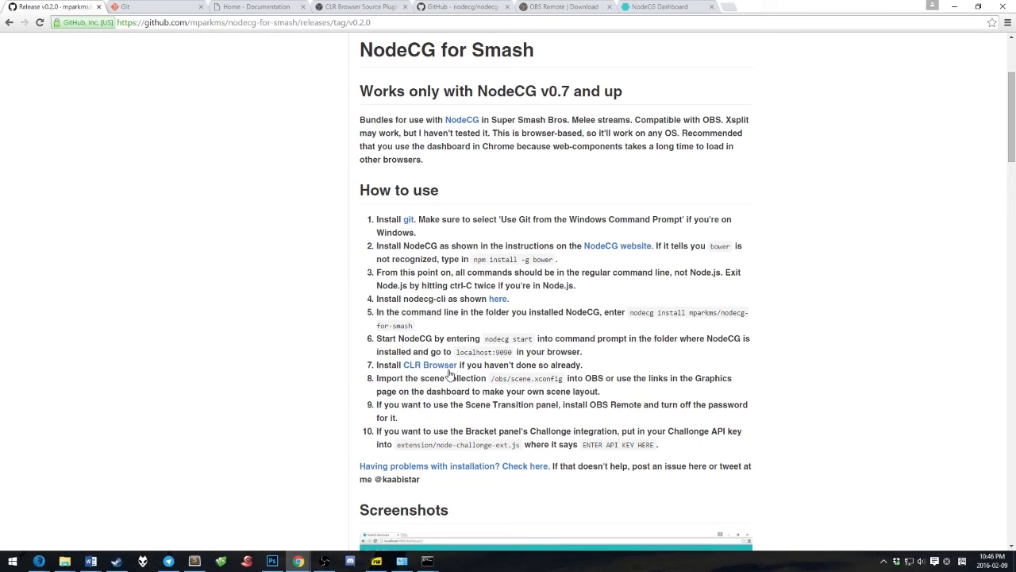
mouse_move(429, 364)
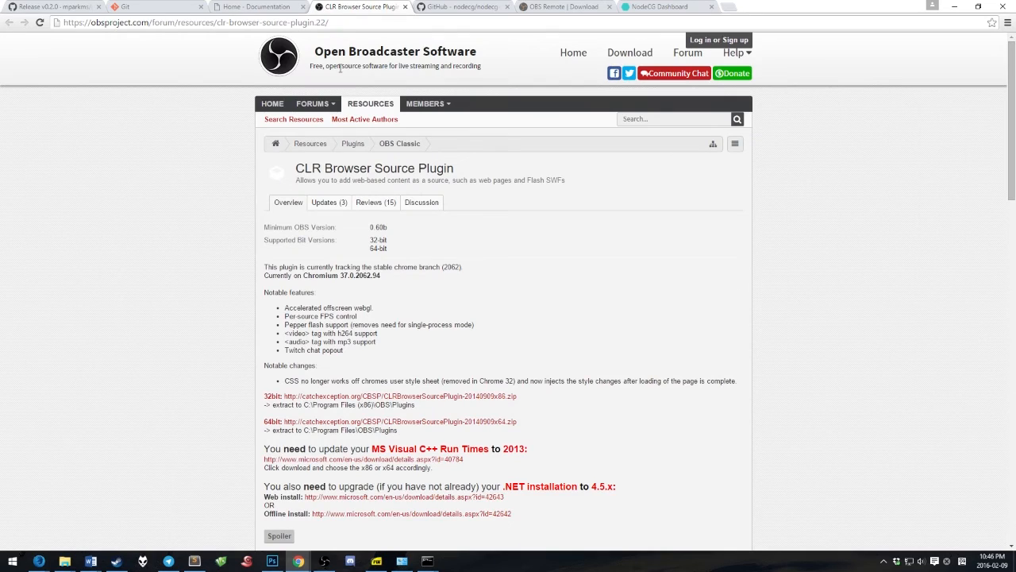
mouse_move(389, 297)
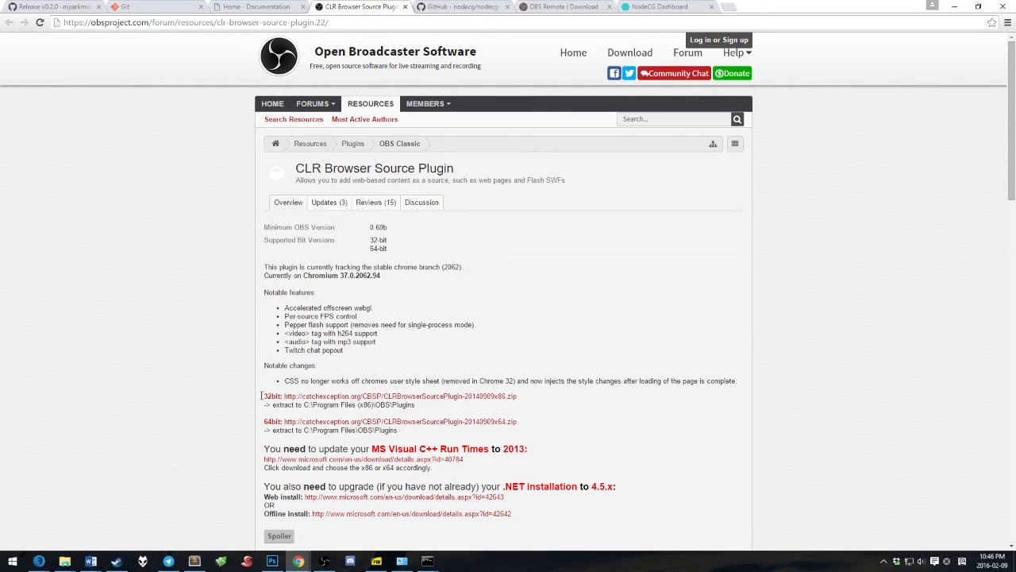
mouse_move(328, 421)
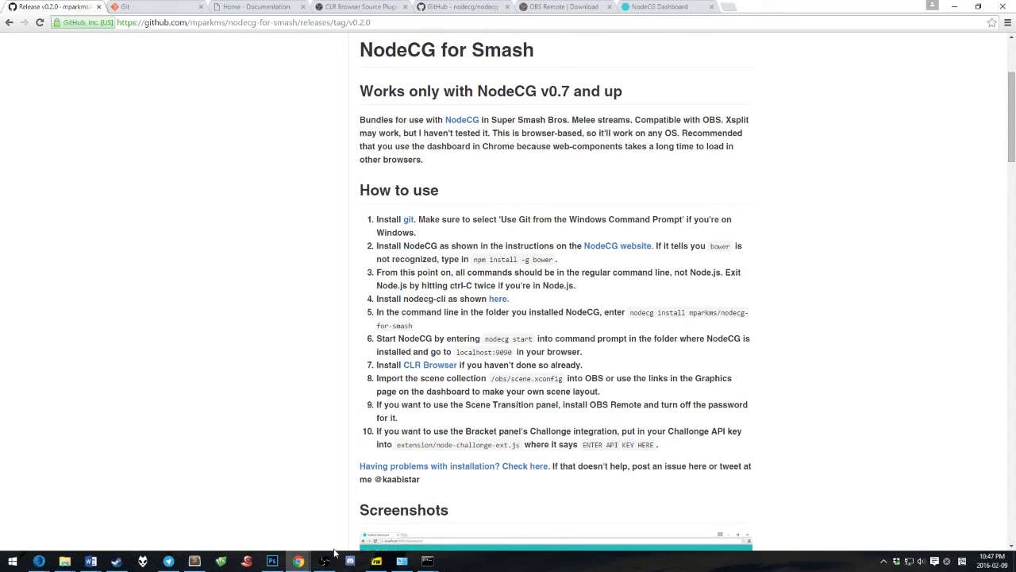
Bring up OBS and pick scene.xconfig from nodecg\bundles\nodecg-for-smash\obs for import
click(324, 562)
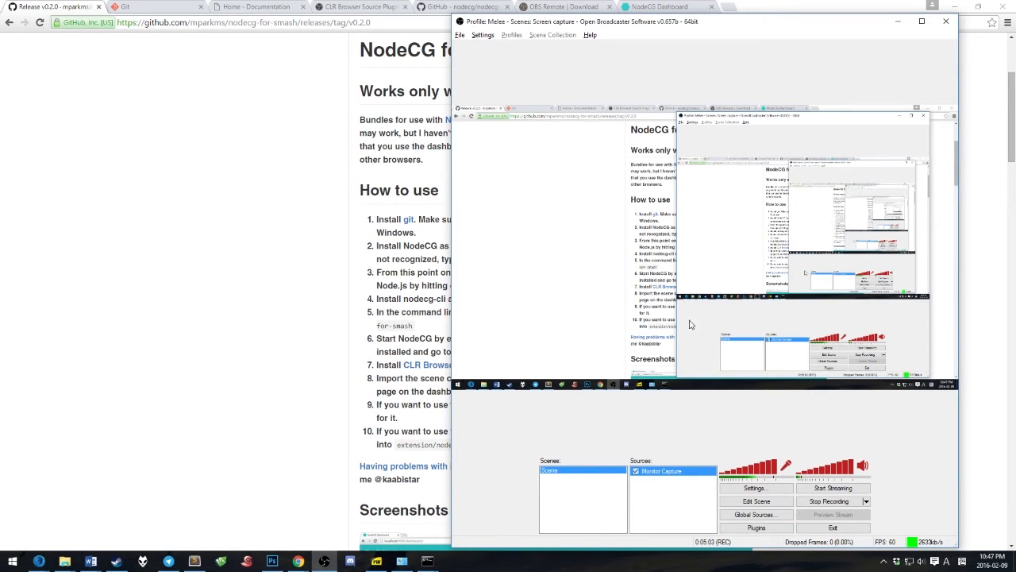
mouse_move(536, 41)
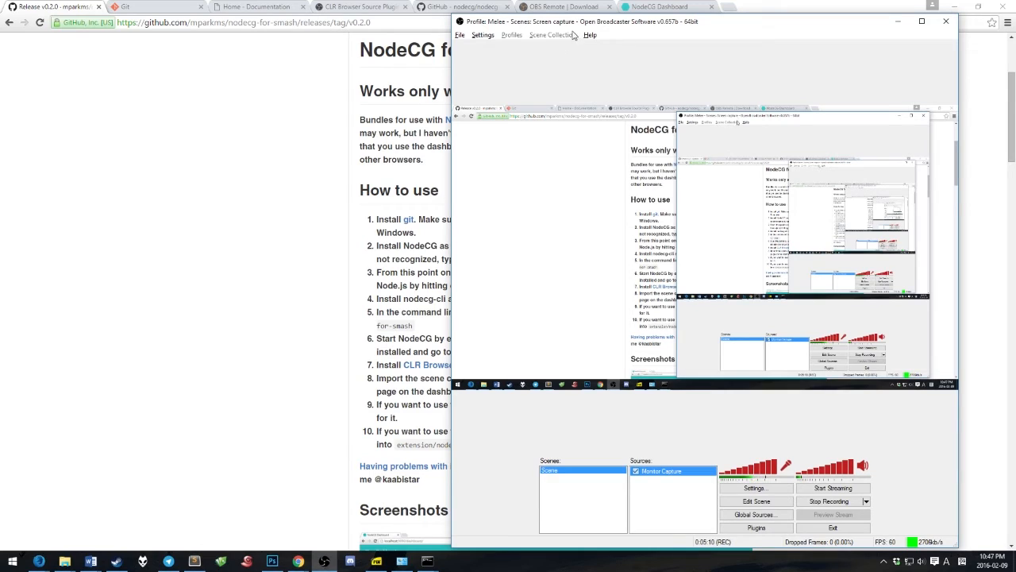
mouse_move(578, 73)
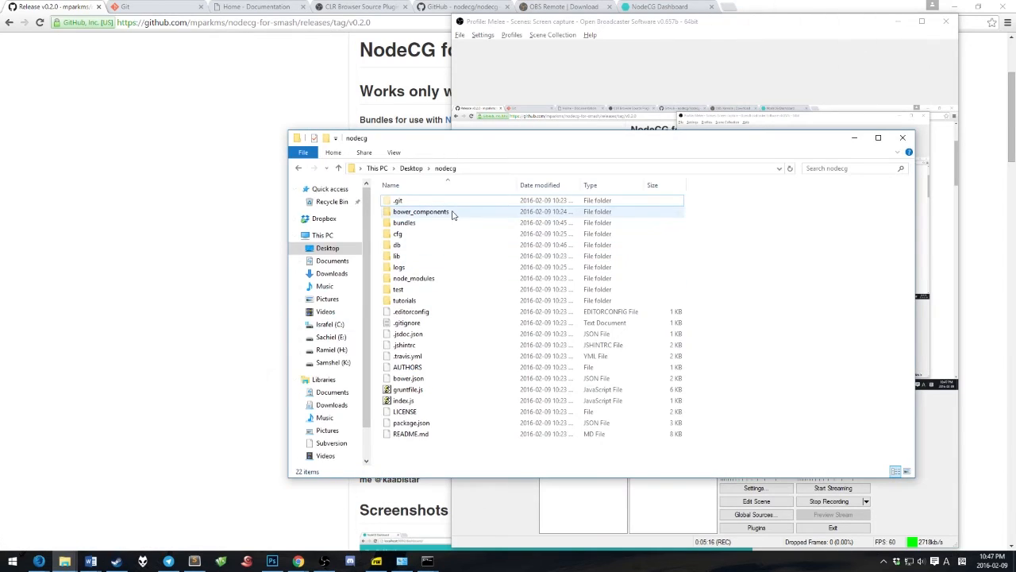
double_click(404, 223)
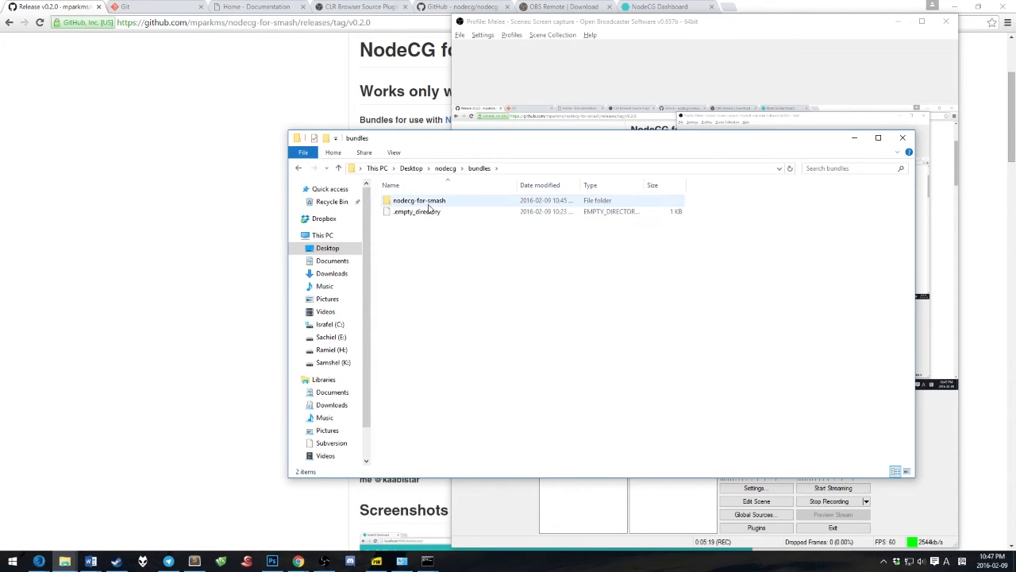
double_click(419, 200)
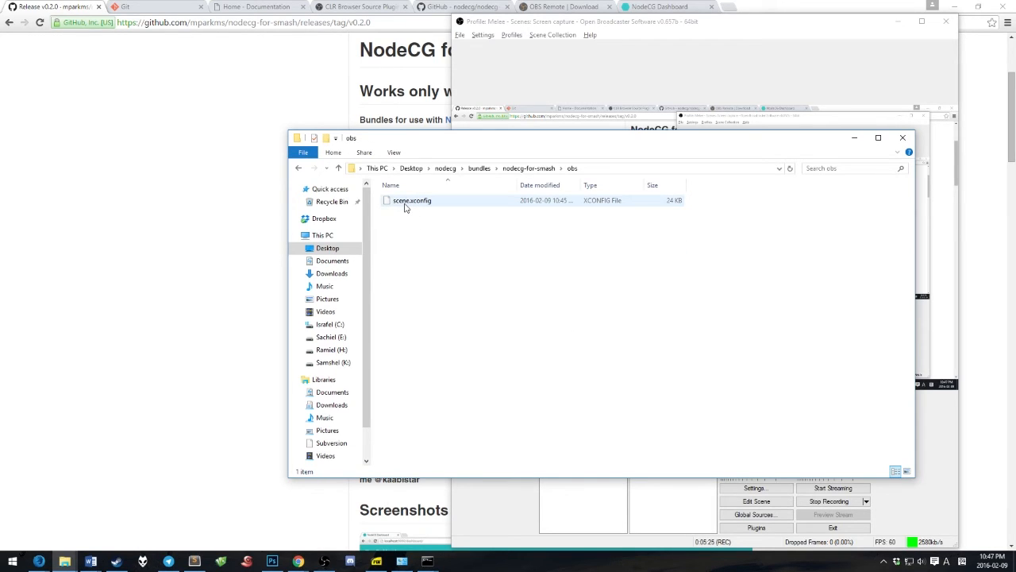
click(607, 382)
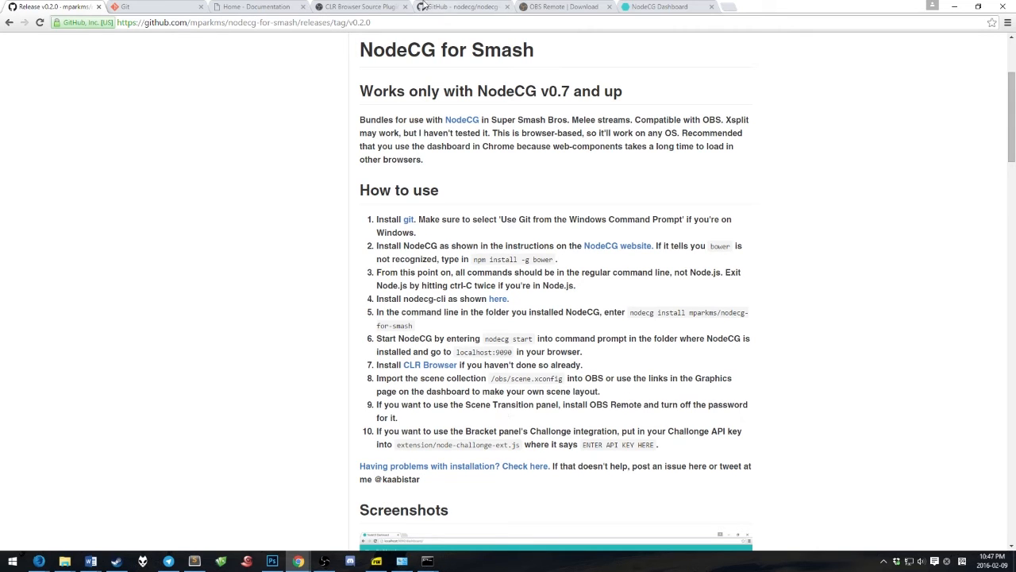
click(667, 7)
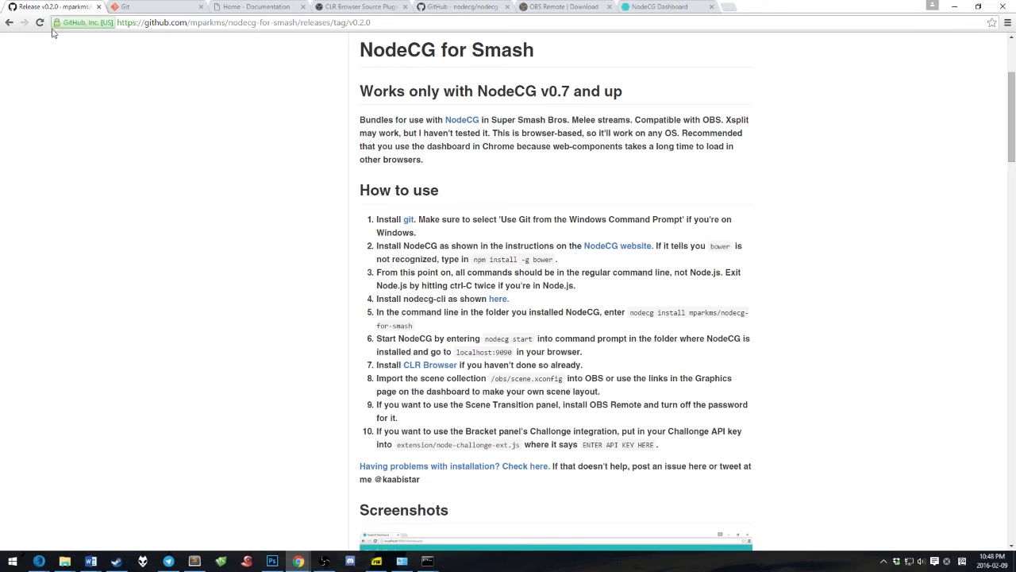
mouse_move(354, 400)
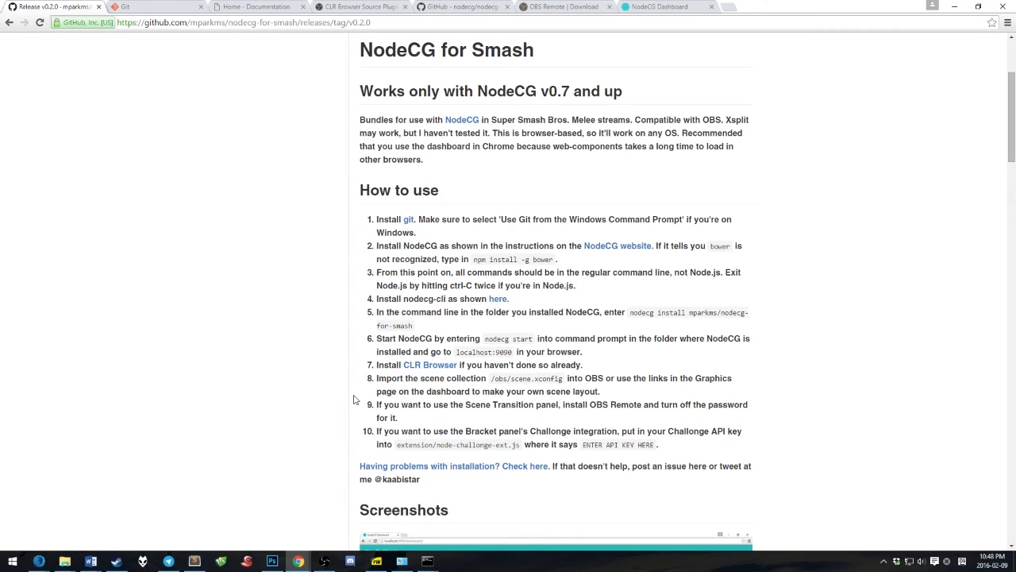
click(667, 7)
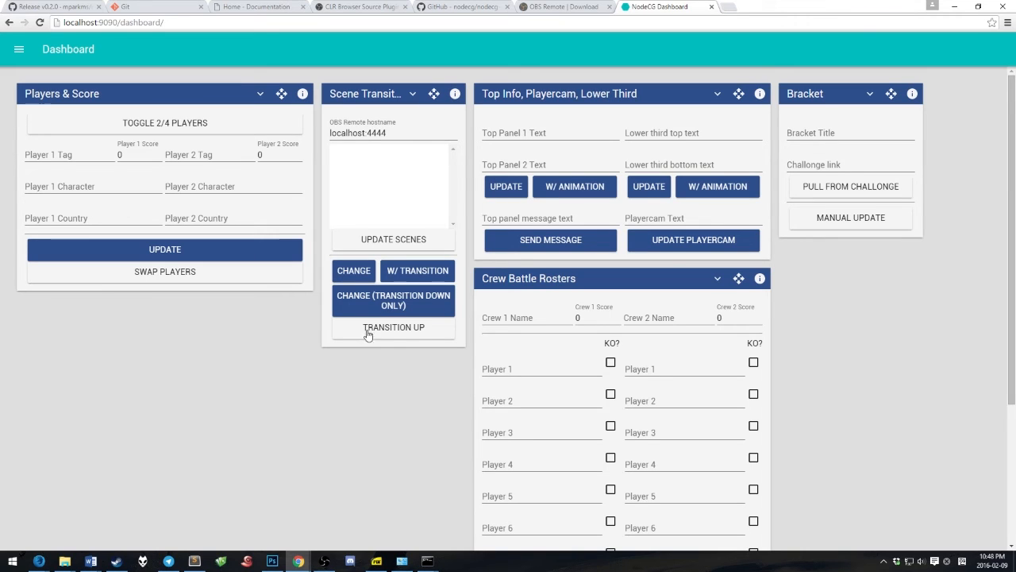
mouse_move(400, 154)
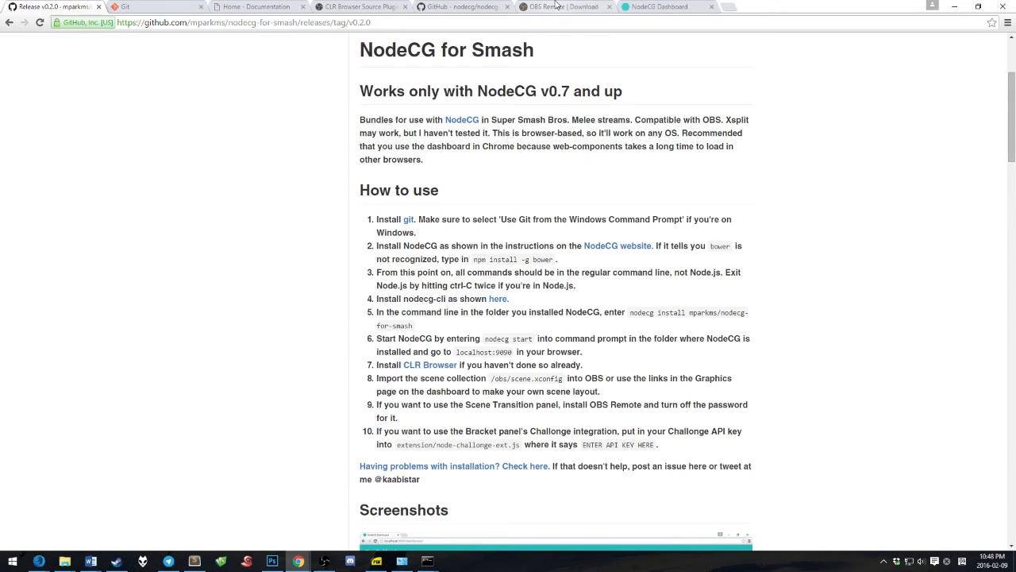
In OBS Plugins, select OBS Remote and open its Configure settings
click(564, 6)
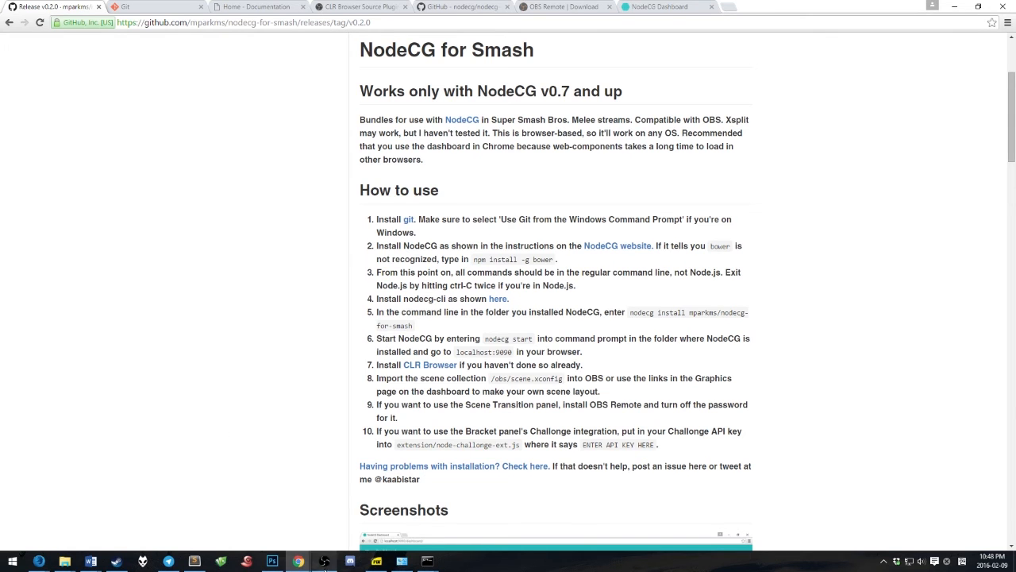
click(755, 527)
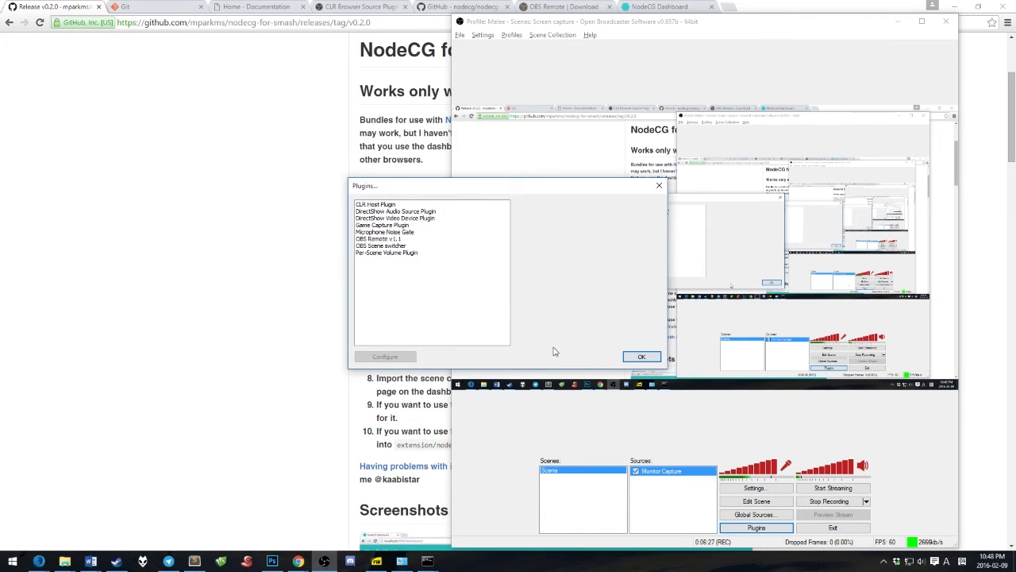
click(379, 238)
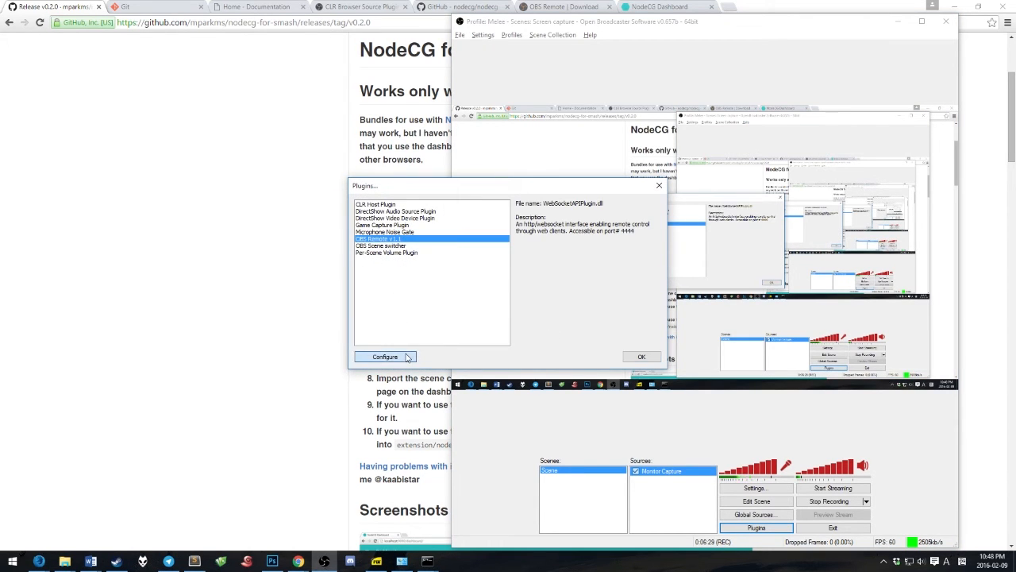
click(384, 356)
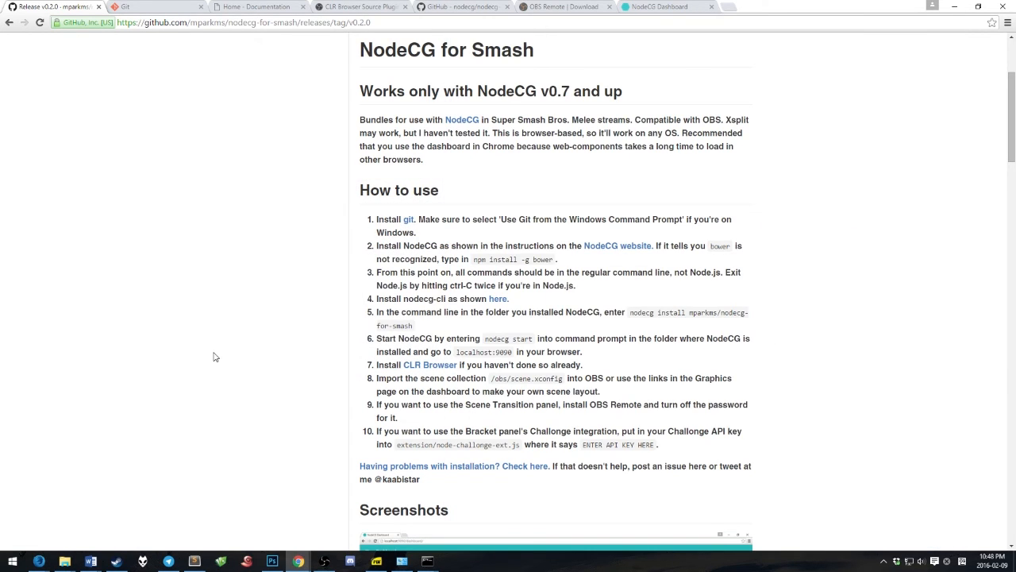
Switch between the NodeCG dashboard and the NodeCG for Smash instructions pages
click(665, 6)
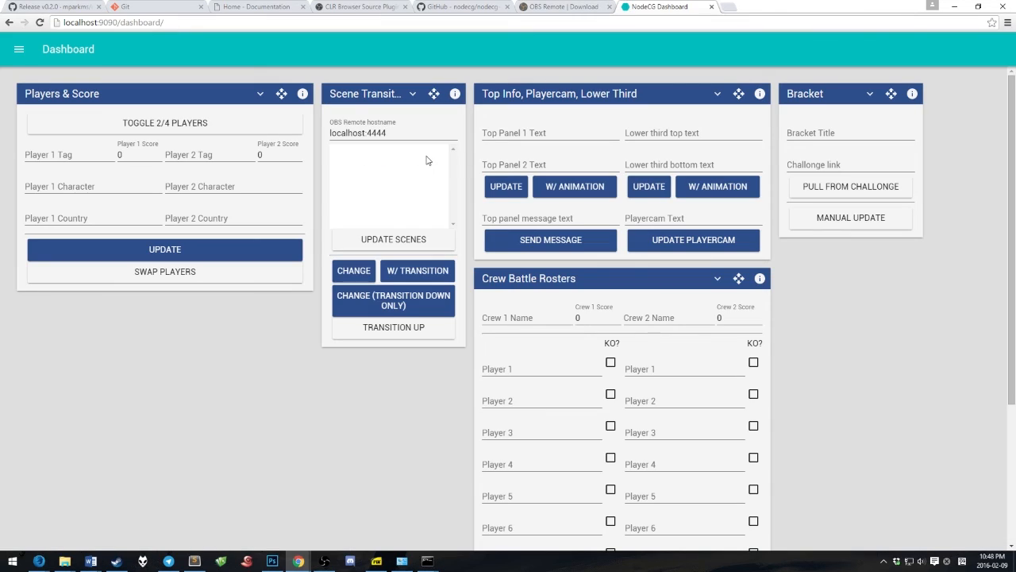
click(51, 6)
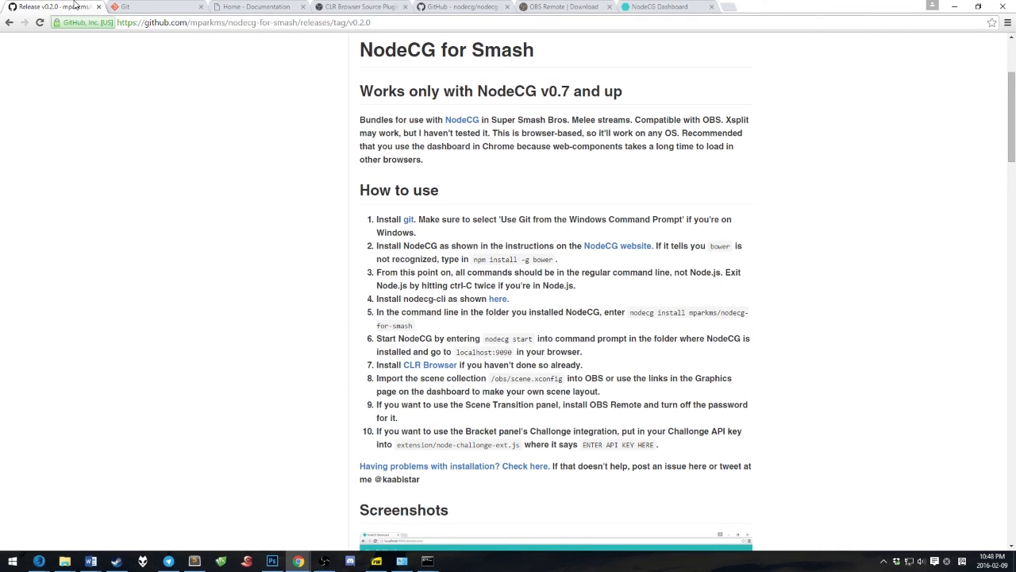
click(667, 6)
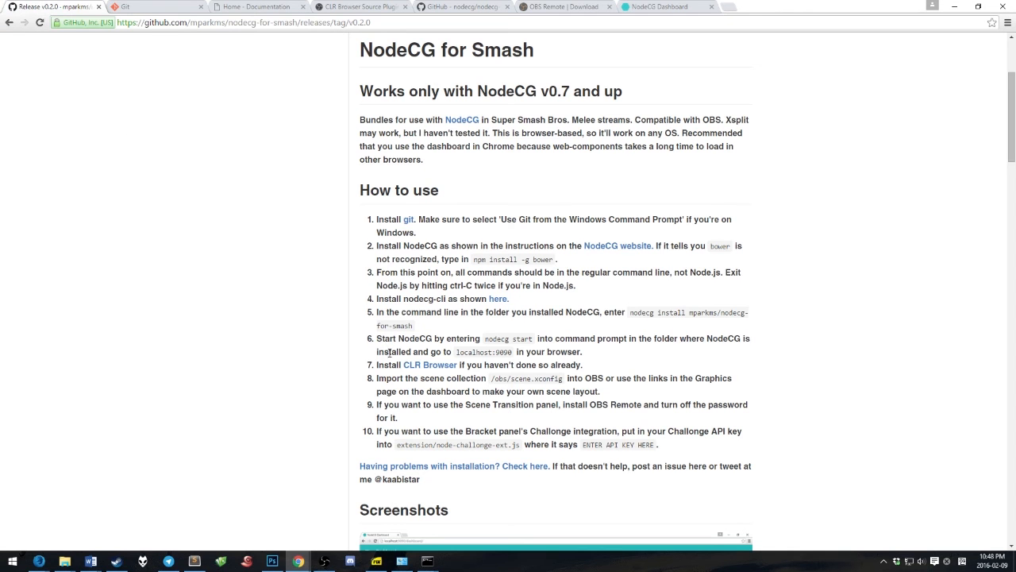
Edit node-challonge-ext.js from the extension folder in Notepad and select its ENTER API KEY HERE placeholder
click(667, 6)
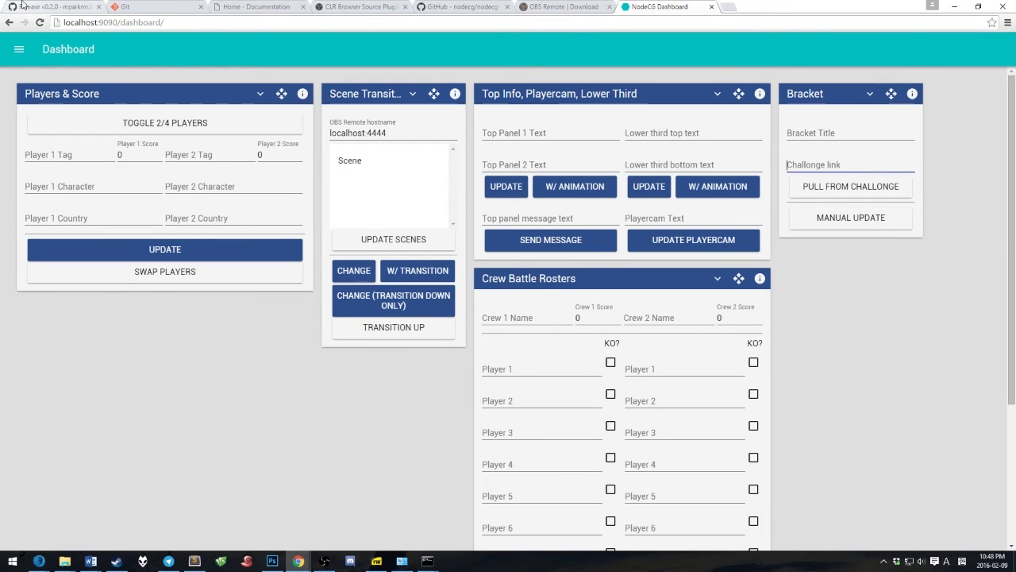
click(51, 6)
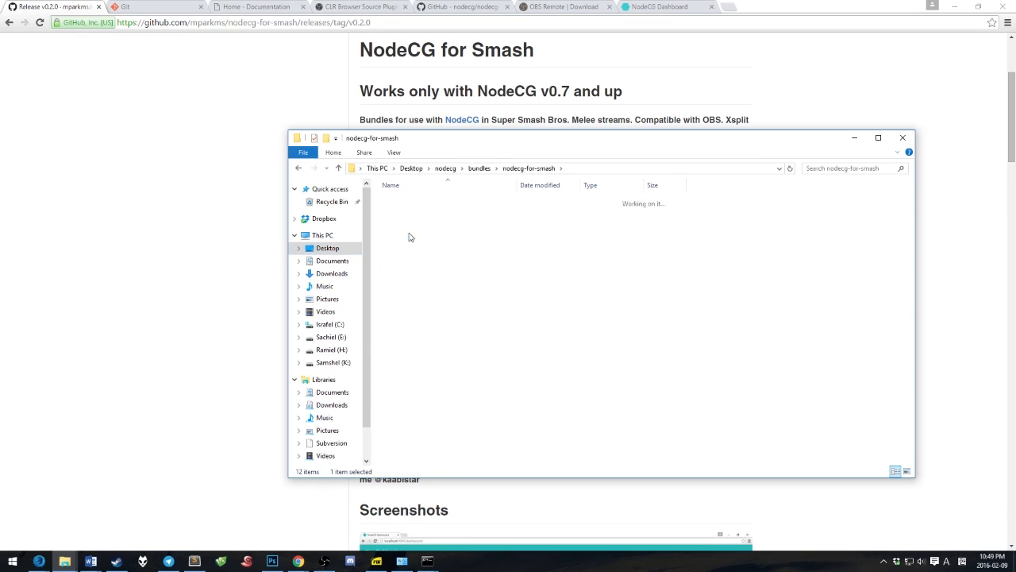
right_click(431, 222)
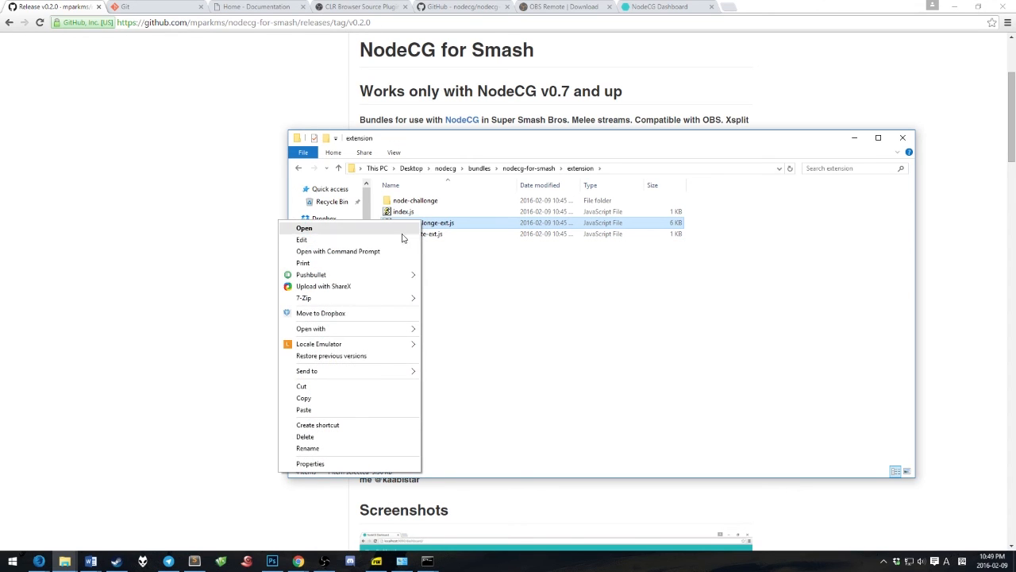
click(305, 228)
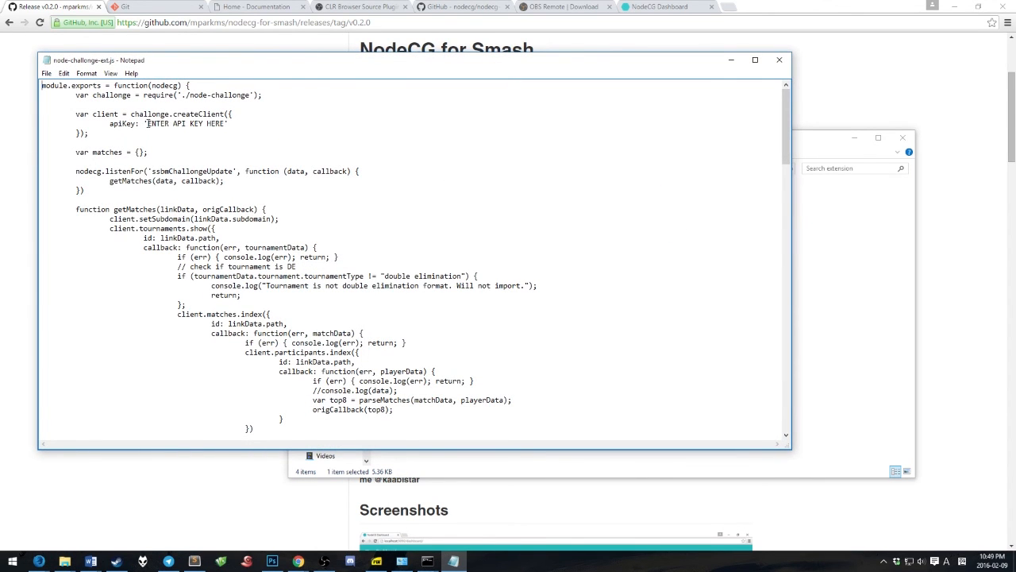
double_click(184, 124)
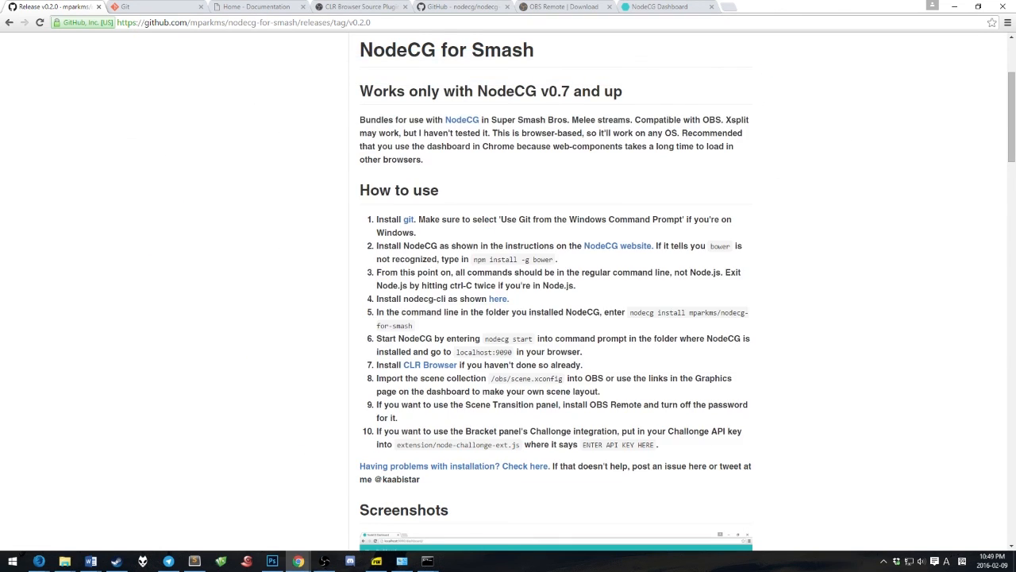
mouse_move(400, 457)
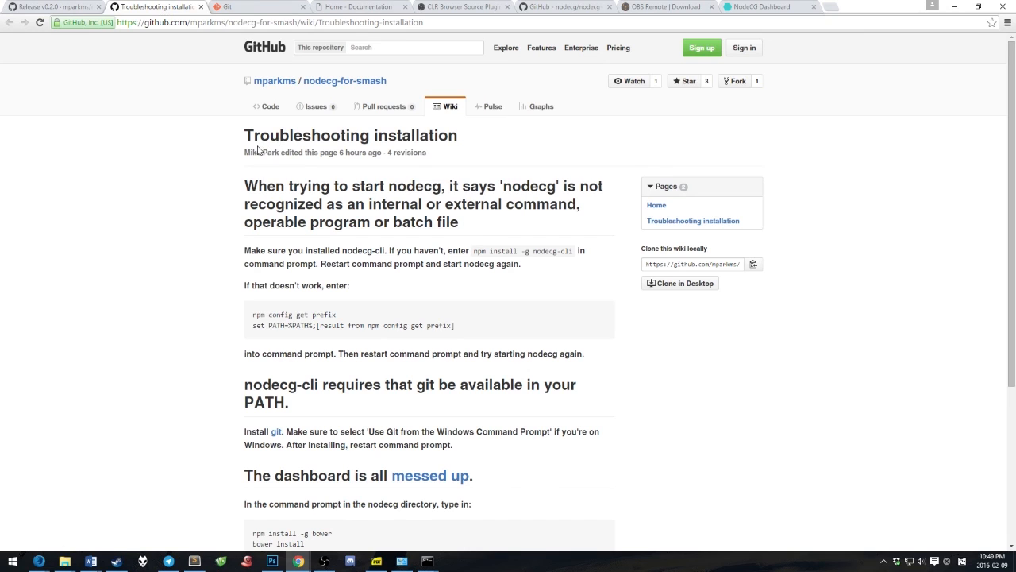
scroll(down, 3)
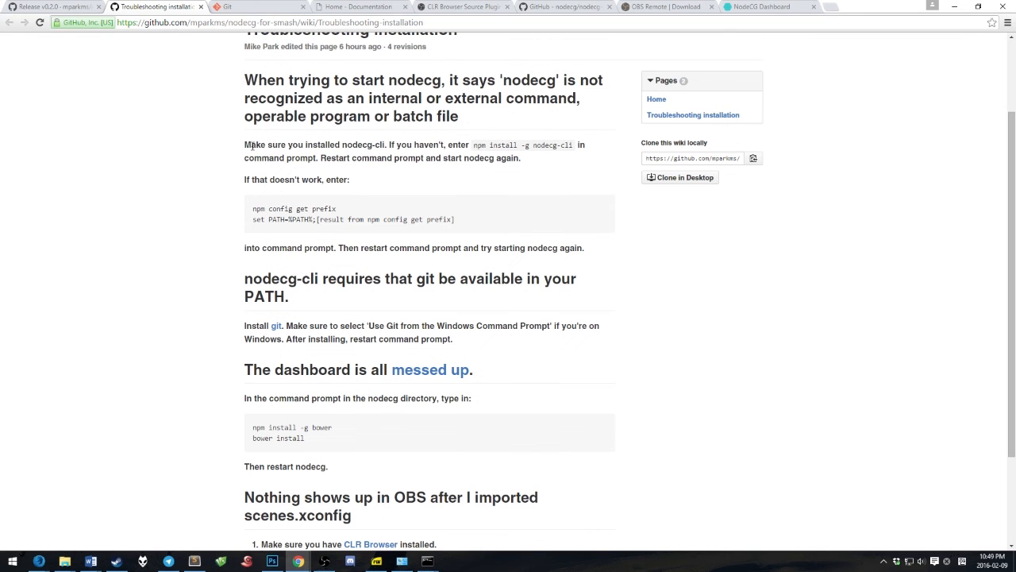
scroll(down, 3)
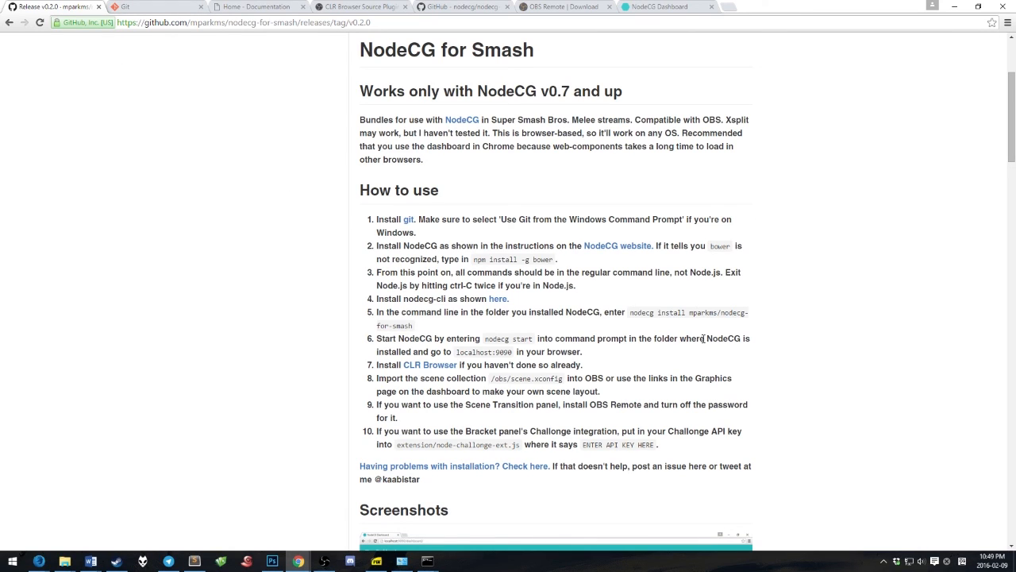
mouse_move(676, 464)
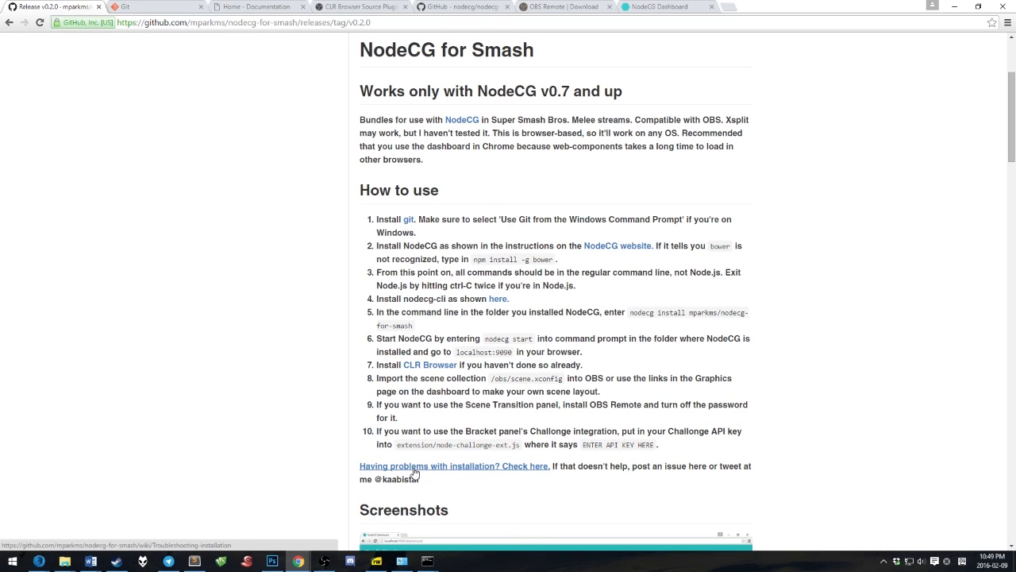
mouse_move(58, 383)
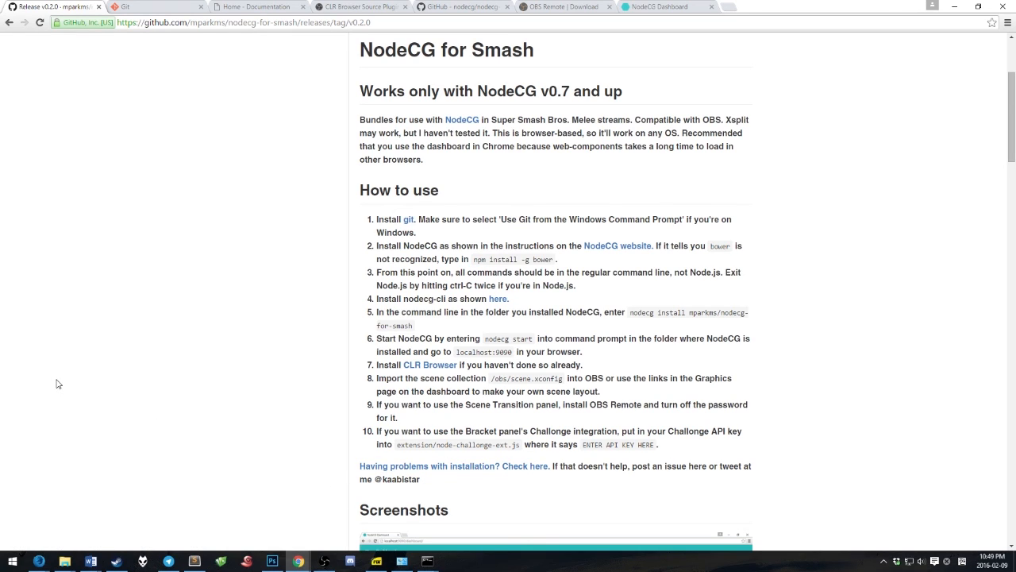